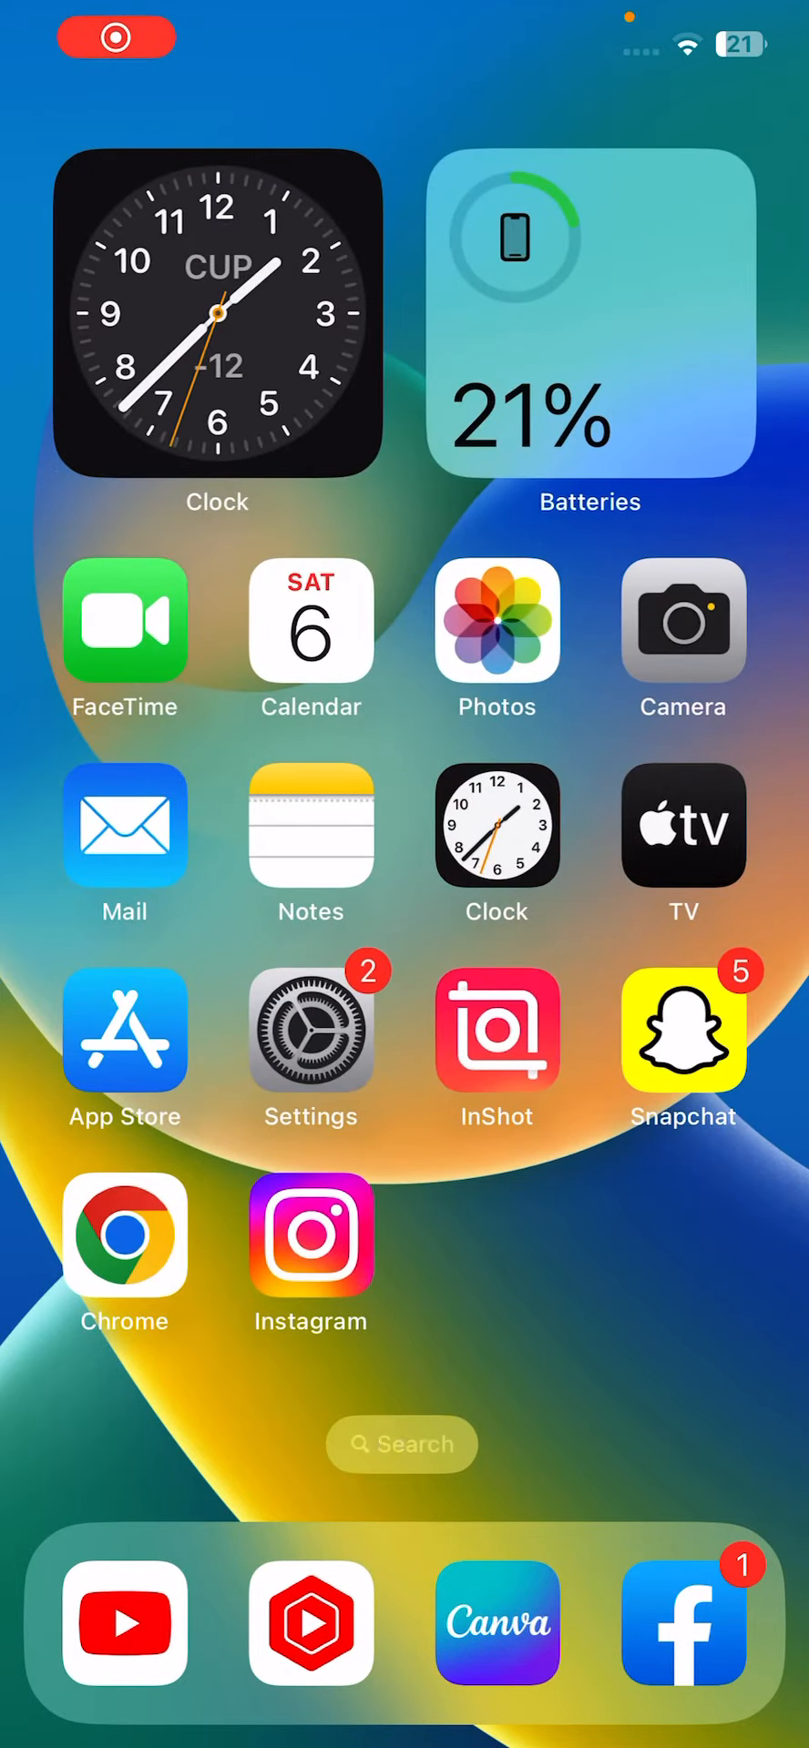
- Open Settings and reach the Messages section, where iMessage shows as turned off
{"action": "scroll", "scroll_direction": "left", "scroll_amount": 3}
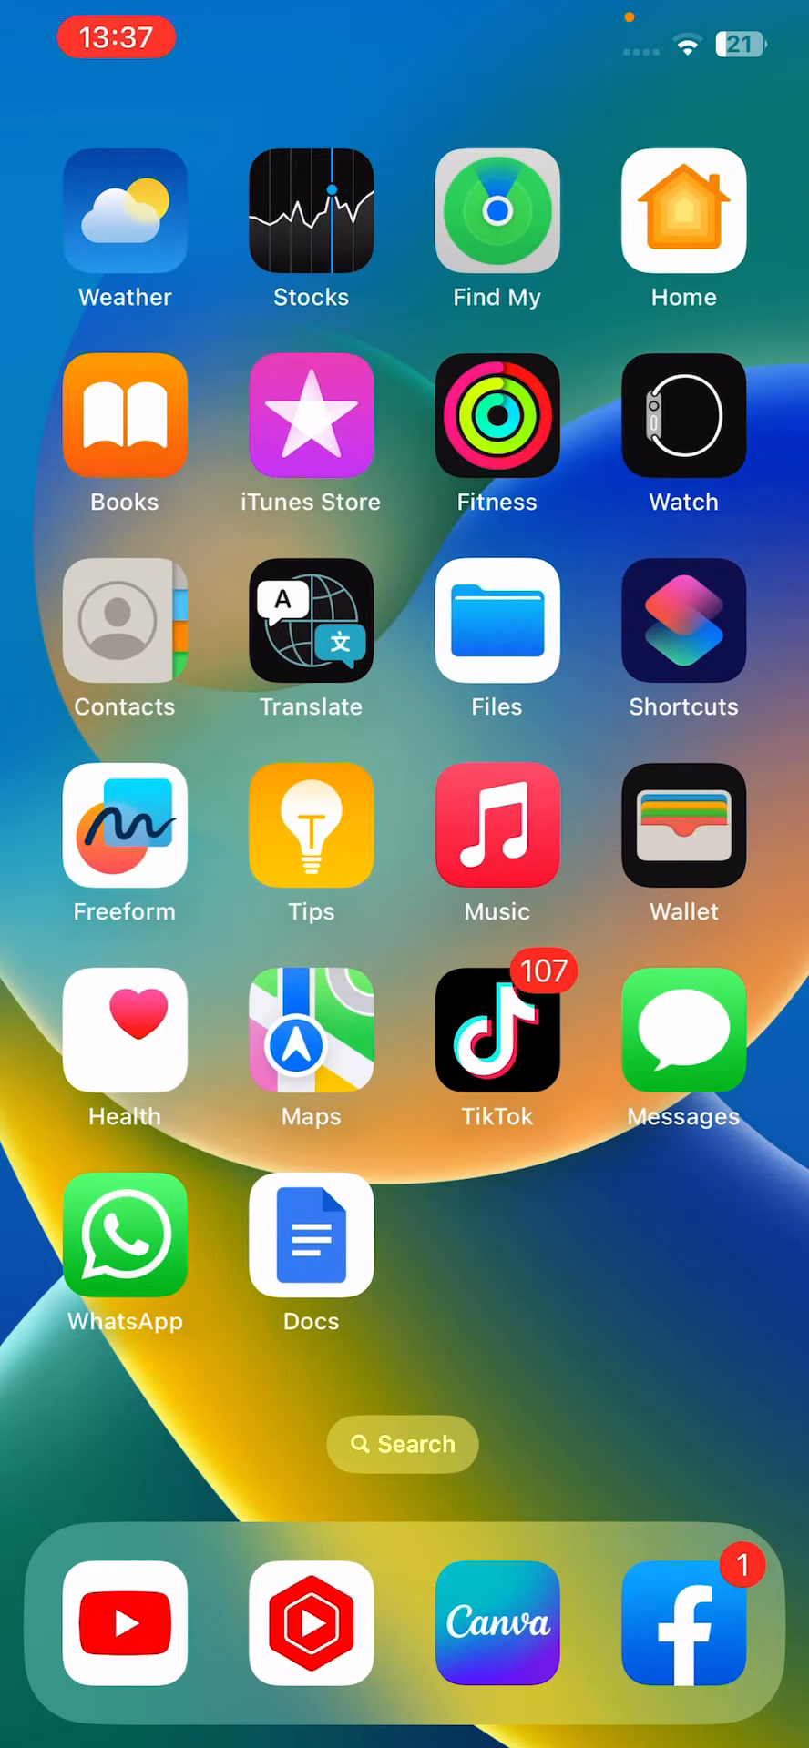
{"action": "scroll", "scroll_direction": "left", "scroll_amount": 3}
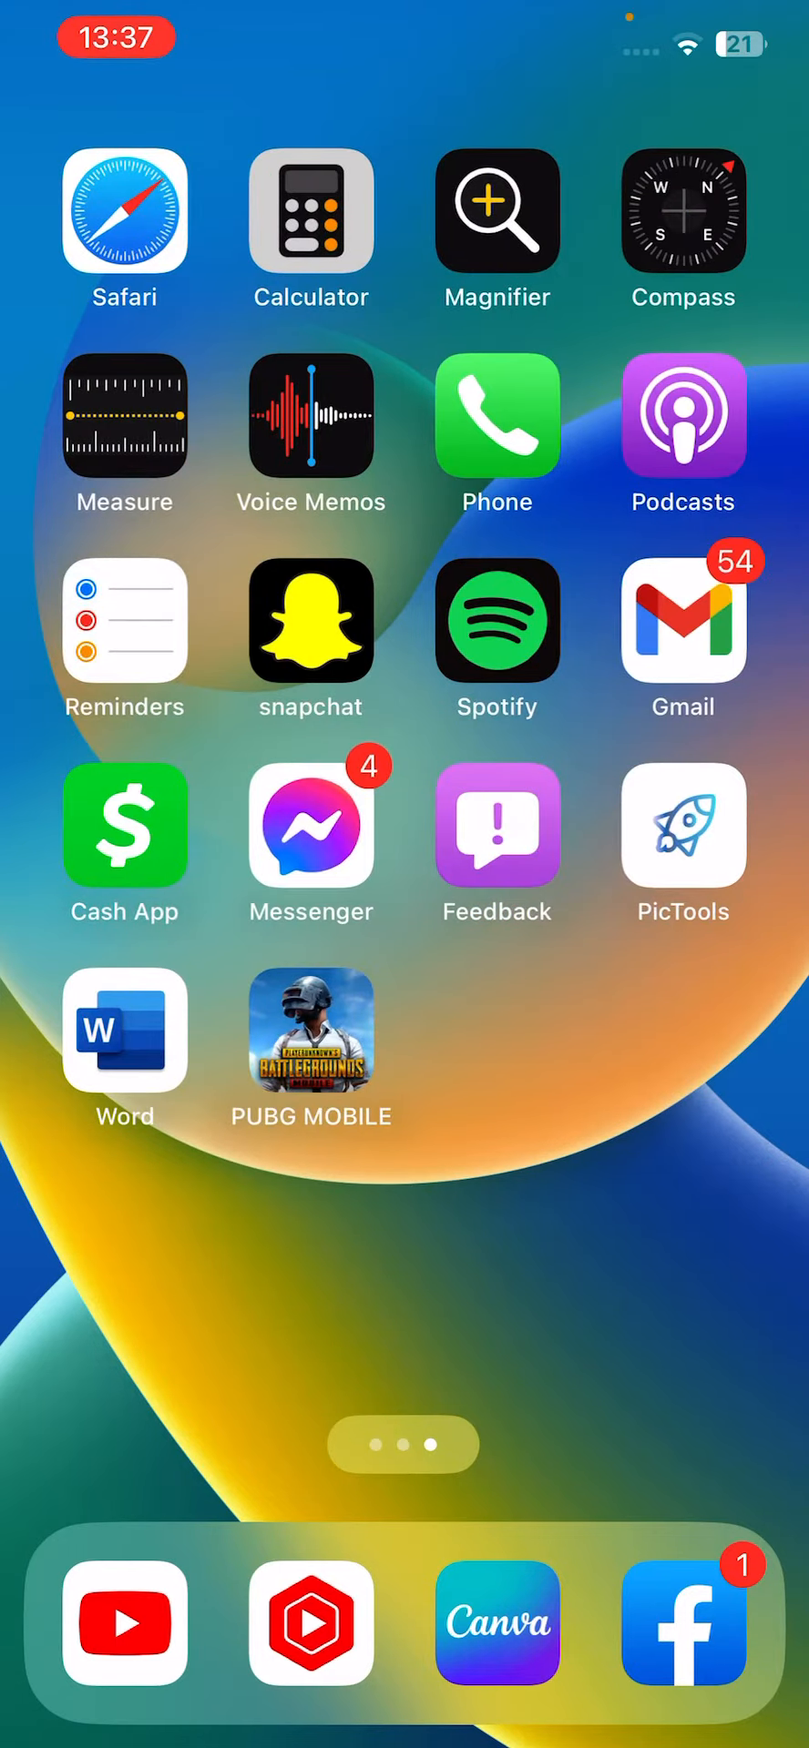
{"action": "scroll", "scroll_direction": "left", "scroll_amount": 3}
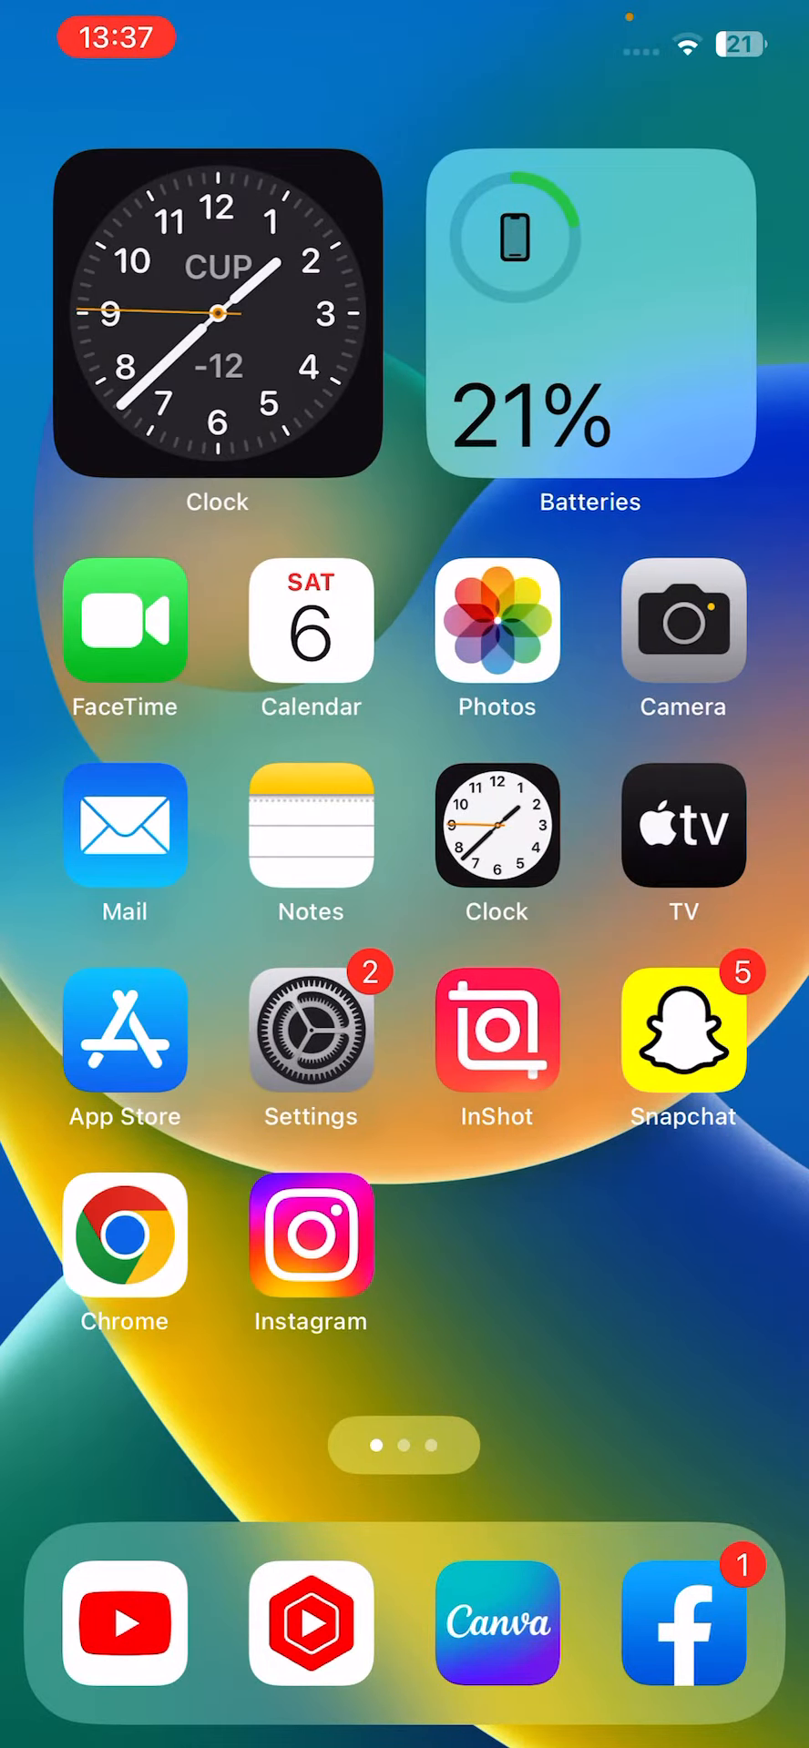
{"action": "scroll", "scroll_direction": "left", "scroll_amount": 3}
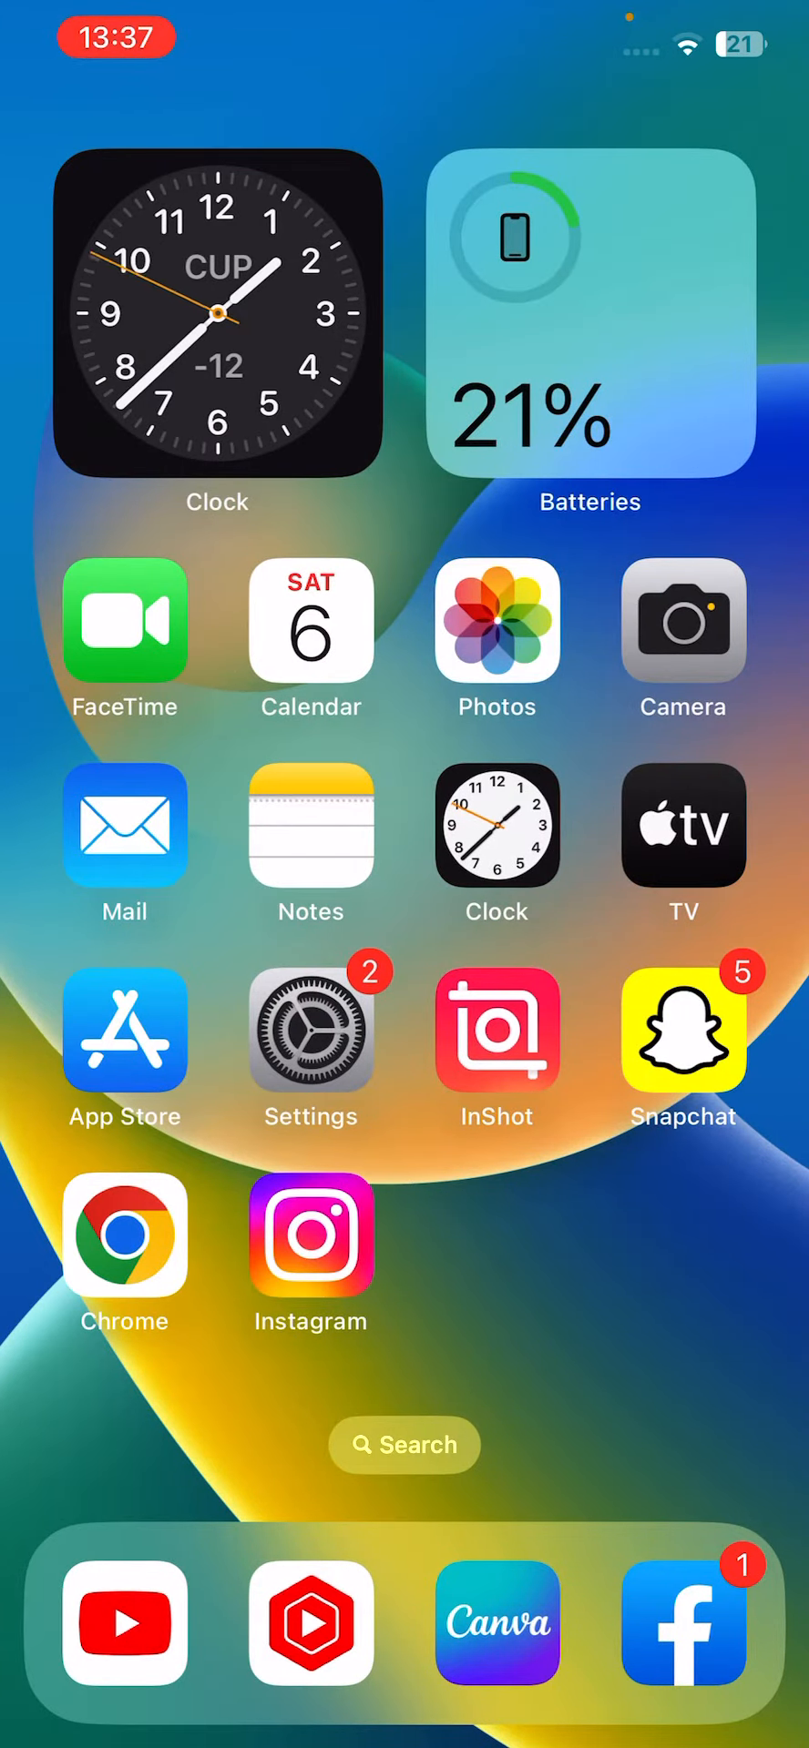
{"action": "left_click", "coordinate": [311, 1026]}
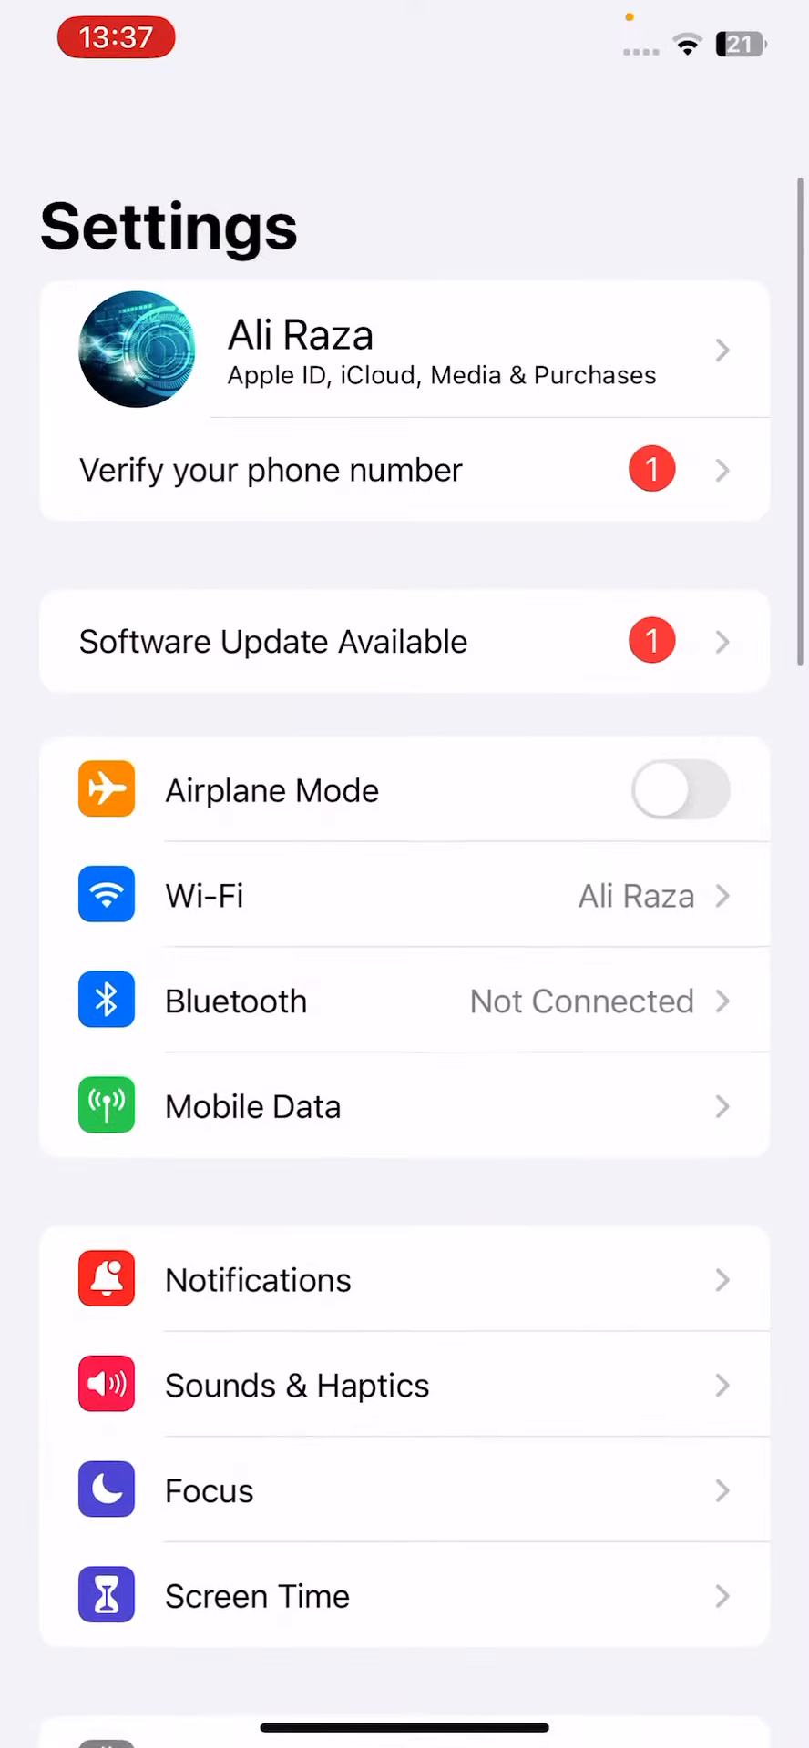
{"action": "scroll", "scroll_direction": "down", "scroll_amount": 3}
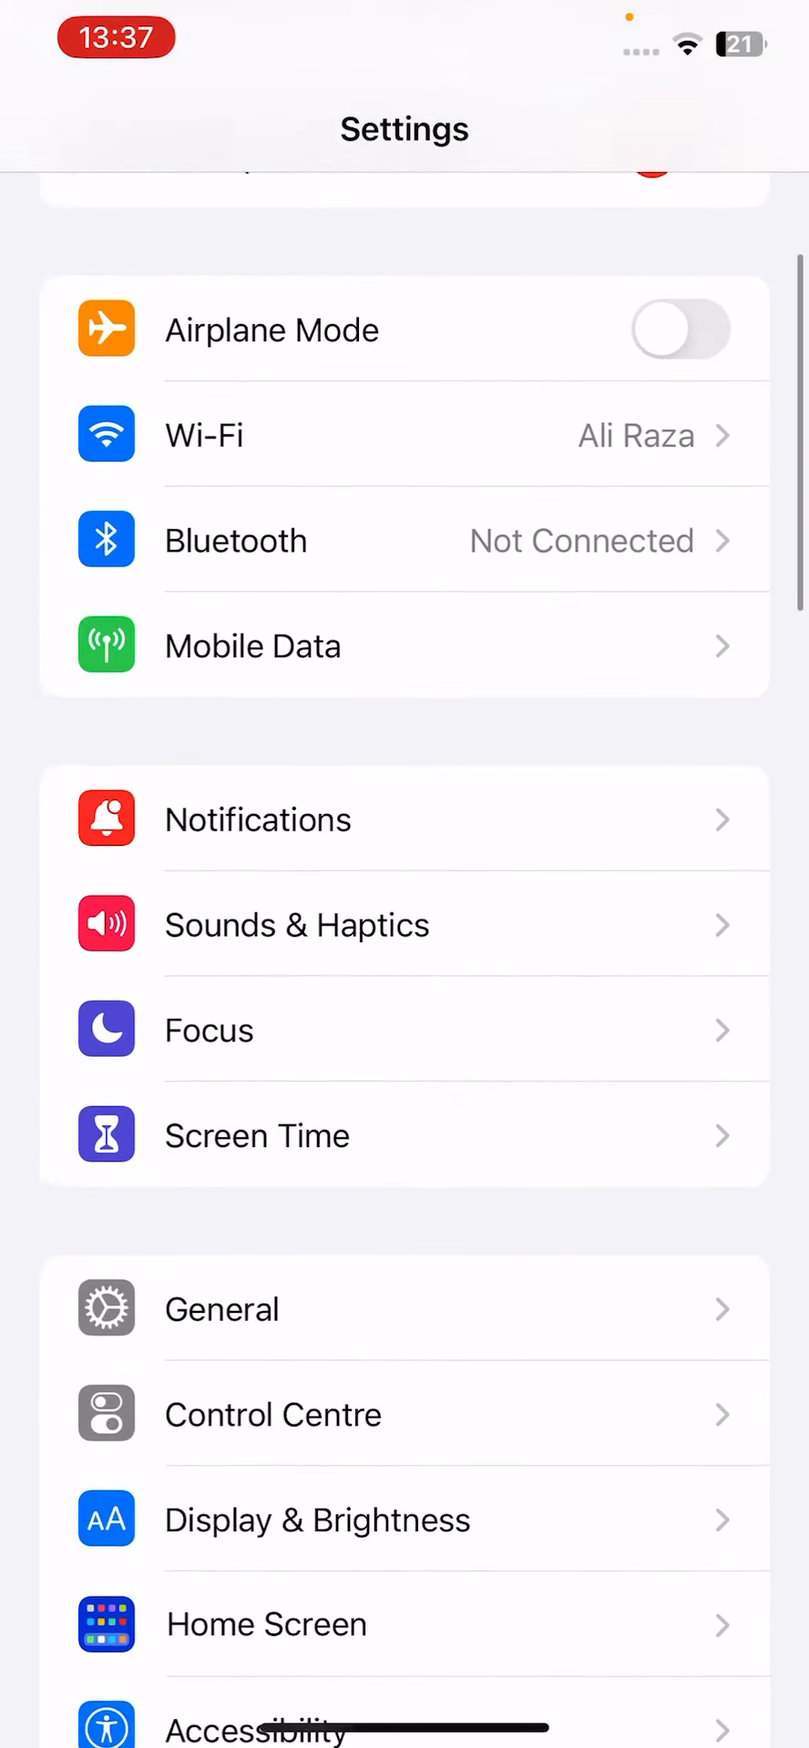
{"action": "scroll", "scroll_direction": "down", "scroll_amount": 3}
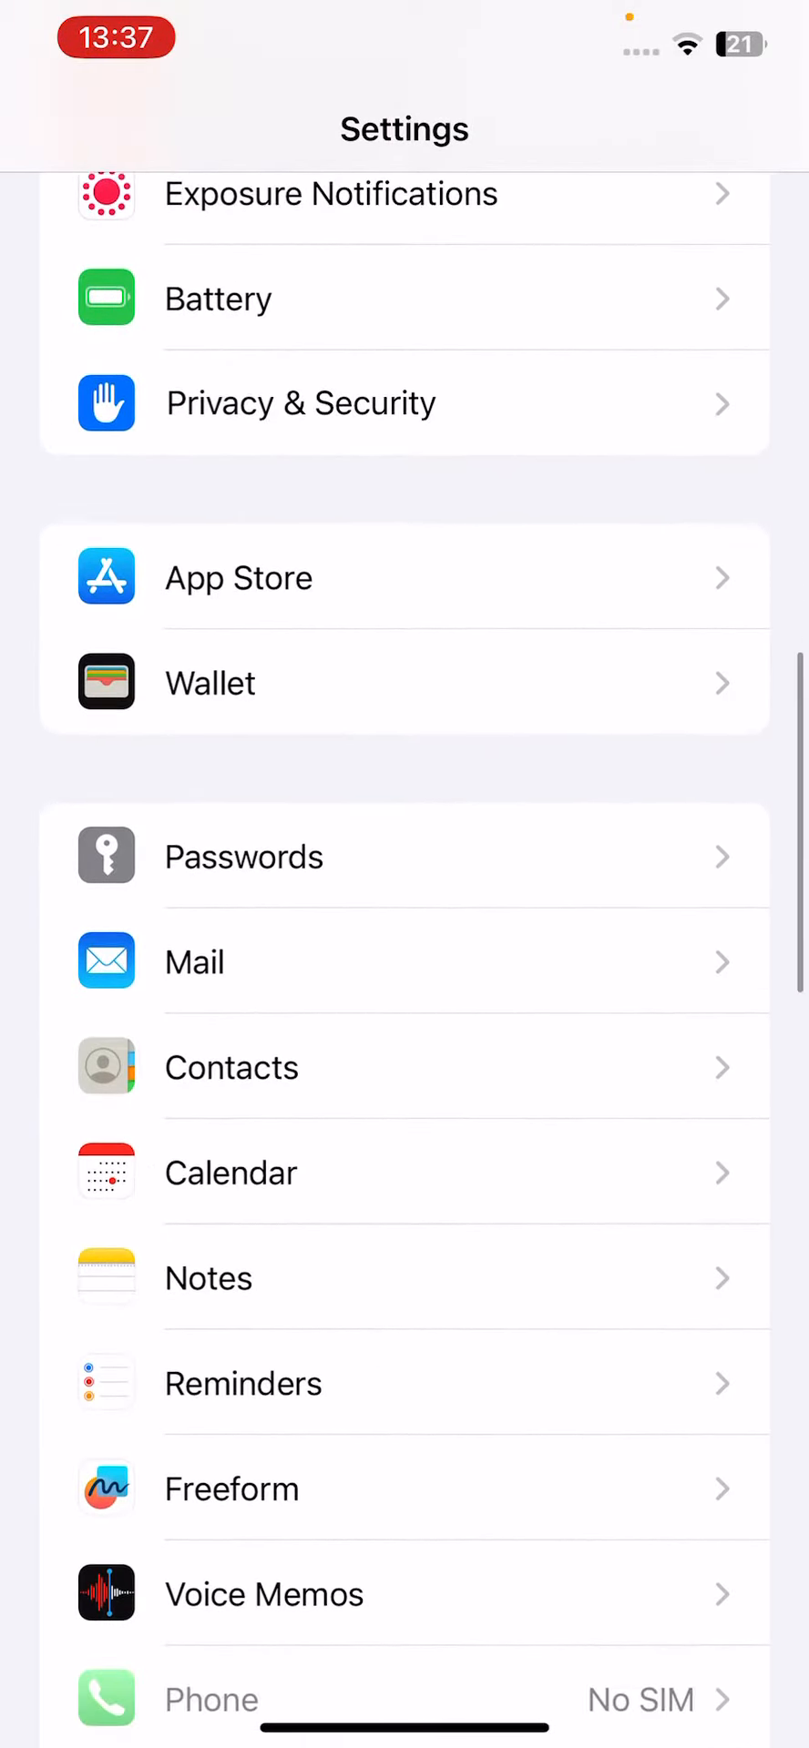
{"action": "scroll", "scroll_direction": "down", "scroll_amount": 3}
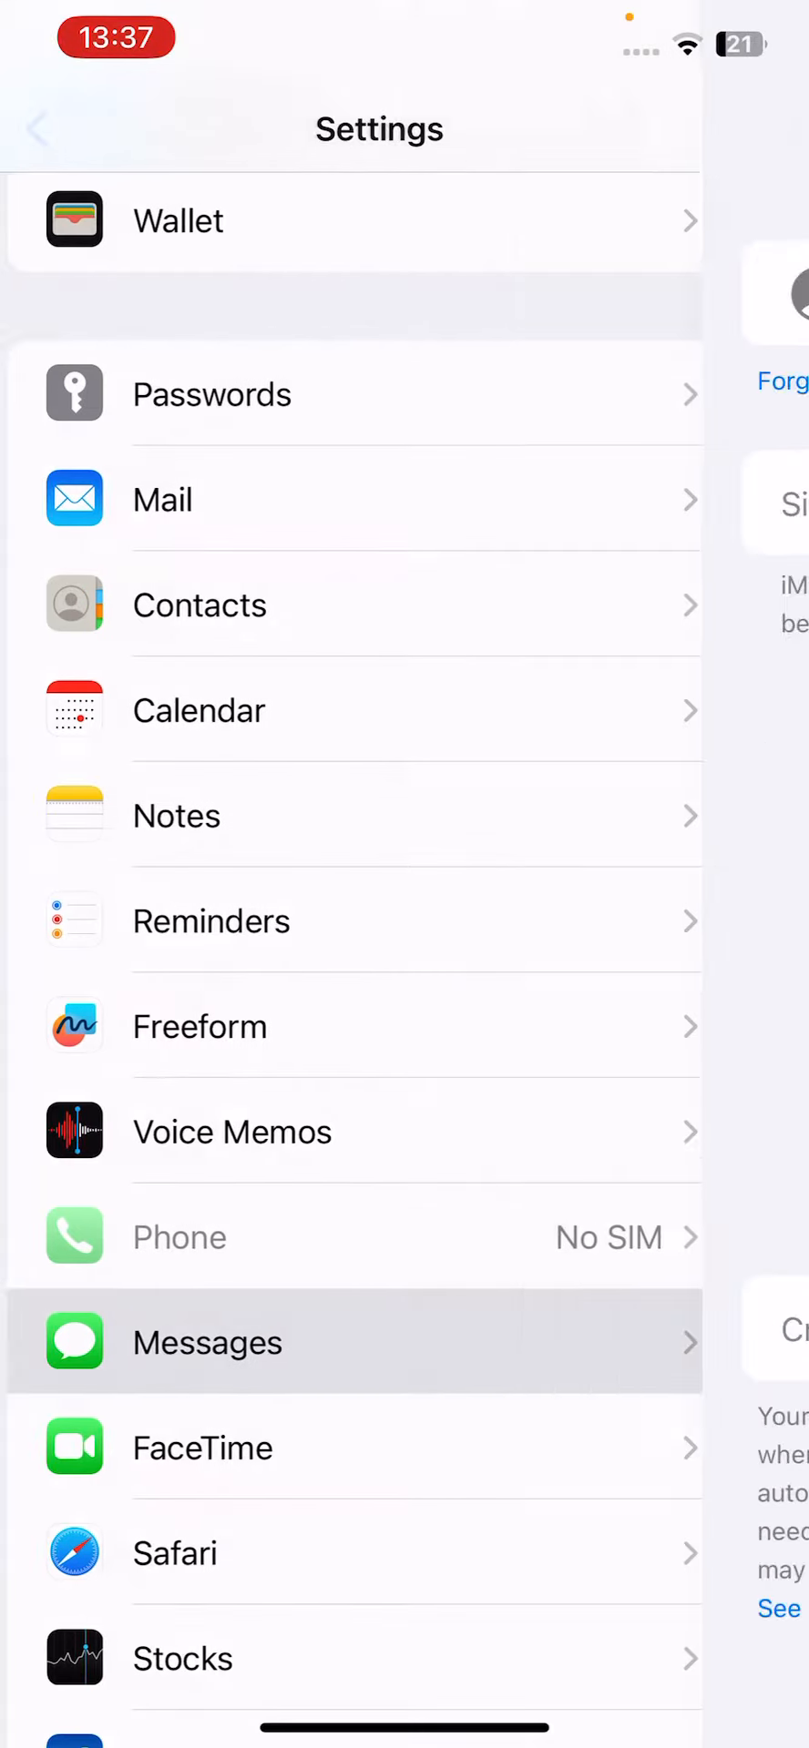
{"action": "left_click", "coordinate": [206, 1342]}
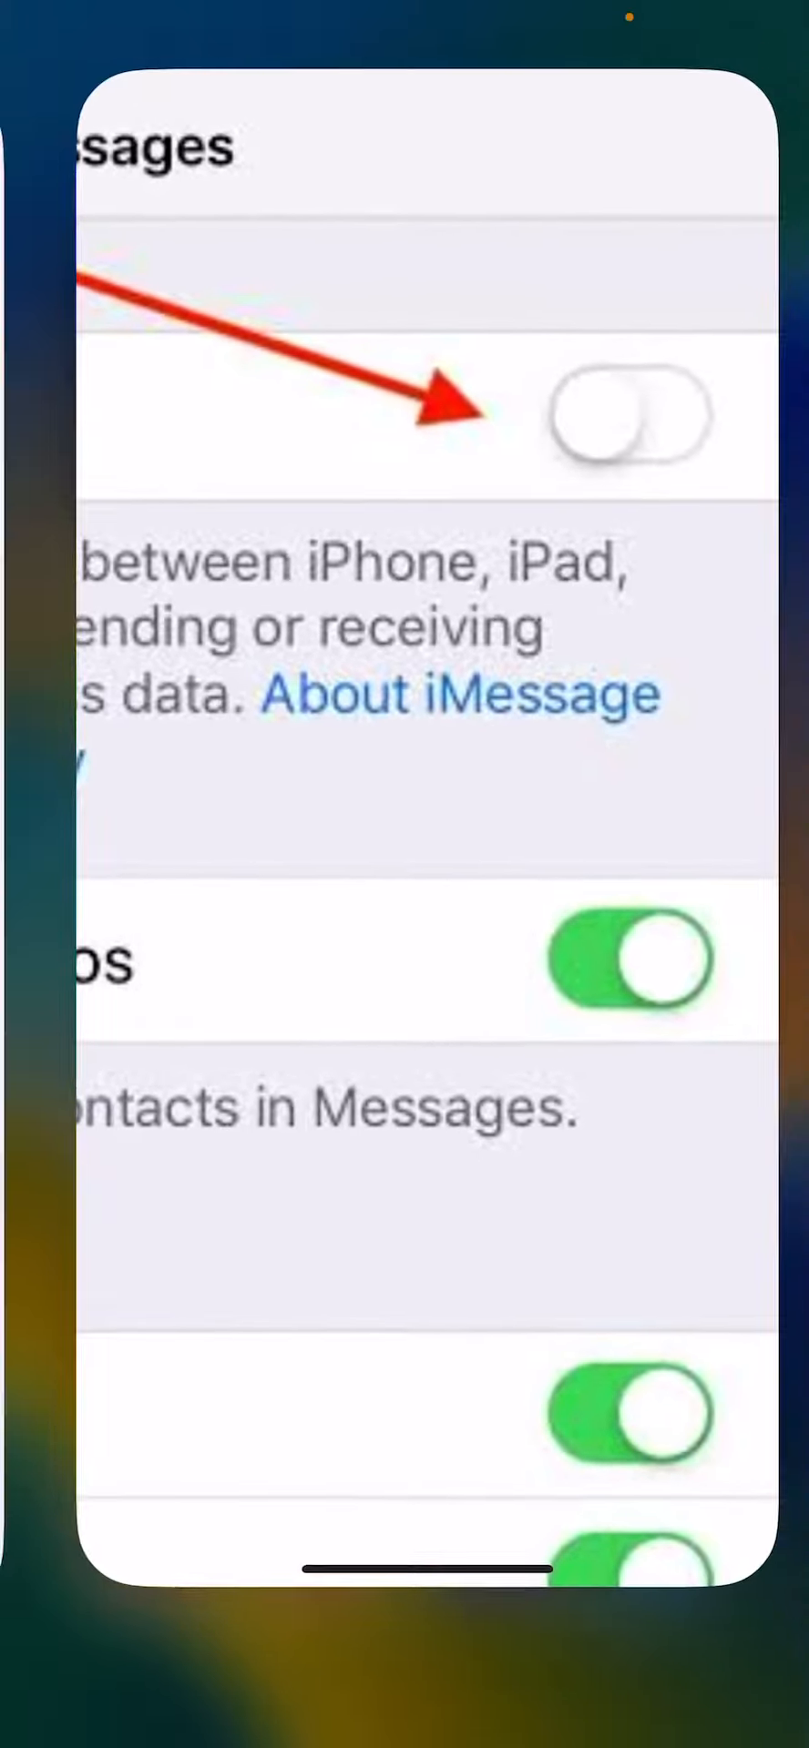
- Go home, briefly reopen and scroll Settings, then return to the first home page
{"action": "left_click", "coordinate": [627, 415]}
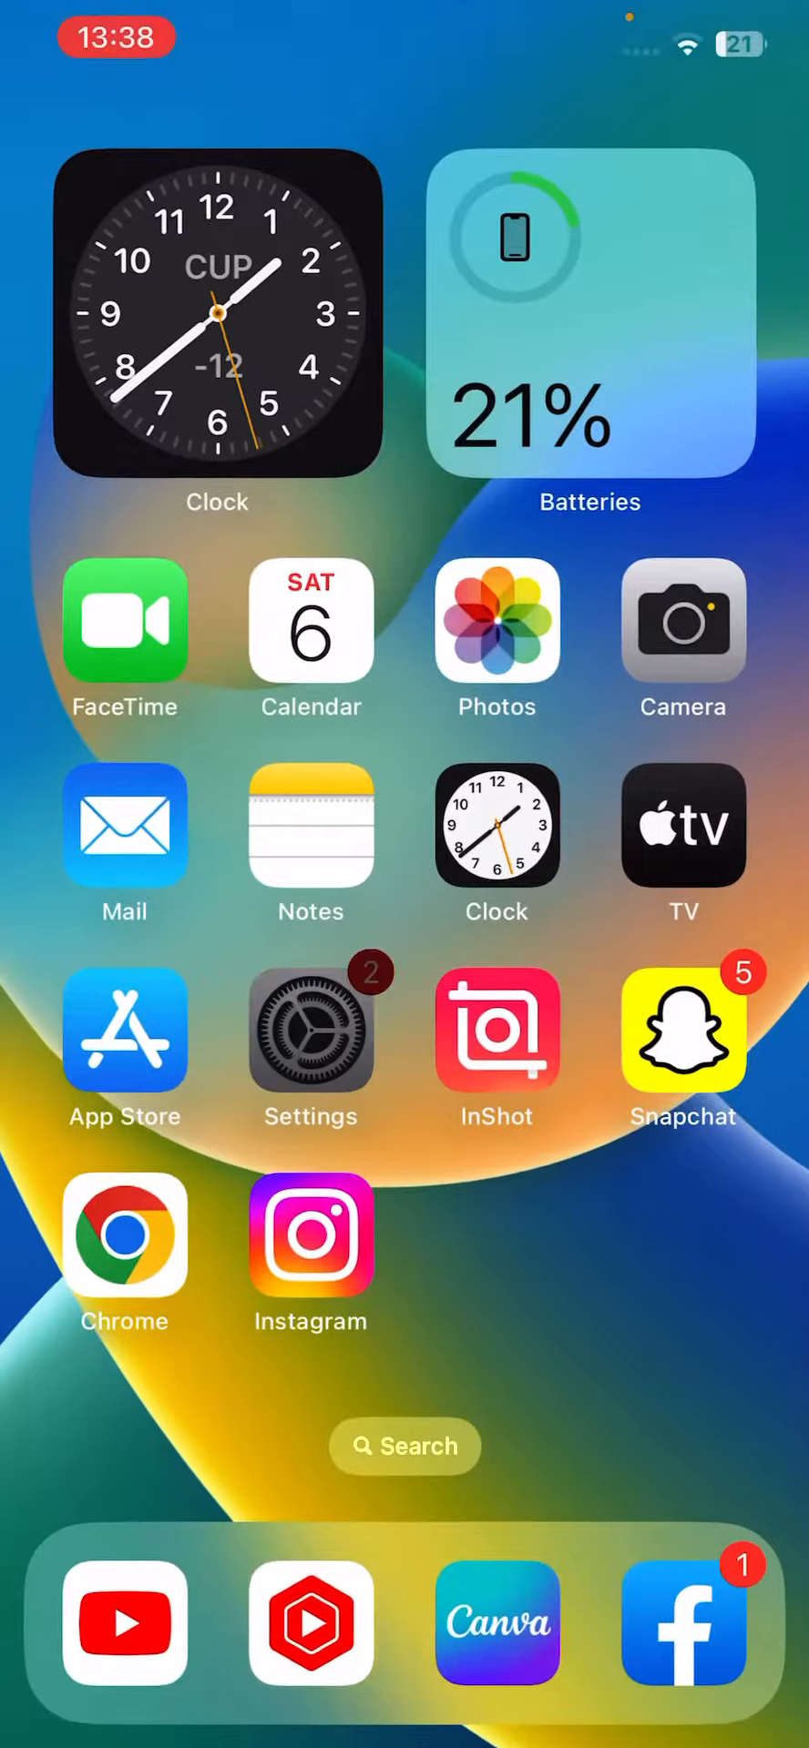
{"action": "left_click", "coordinate": [310, 1026]}
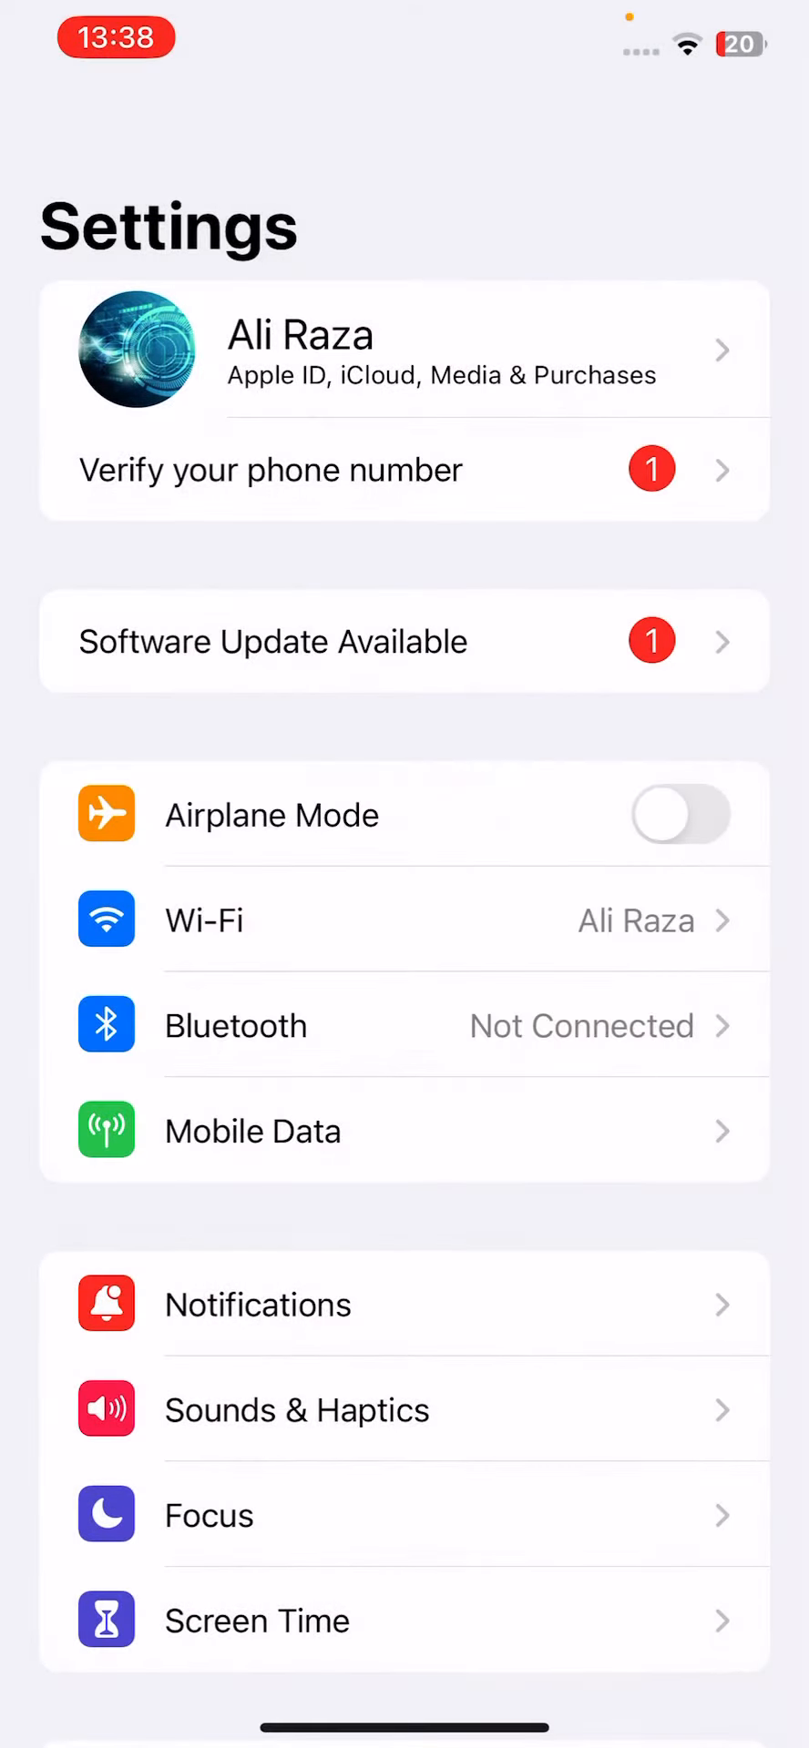
{"action": "scroll", "scroll_direction": "down", "scroll_amount": 3}
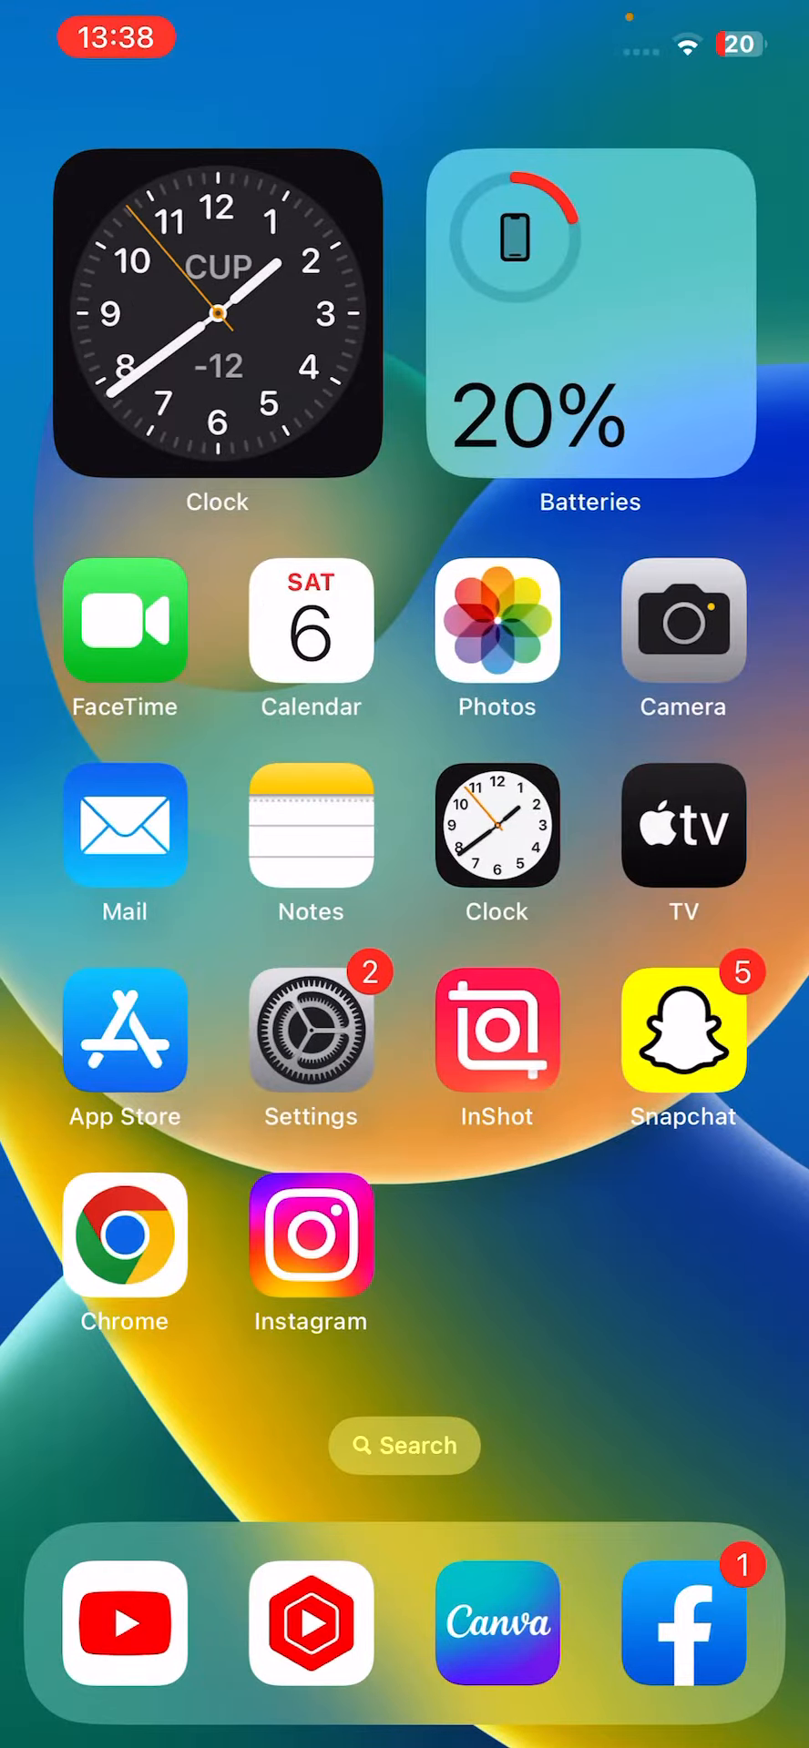
{"action": "scroll", "scroll_direction": "left", "scroll_amount": 3}
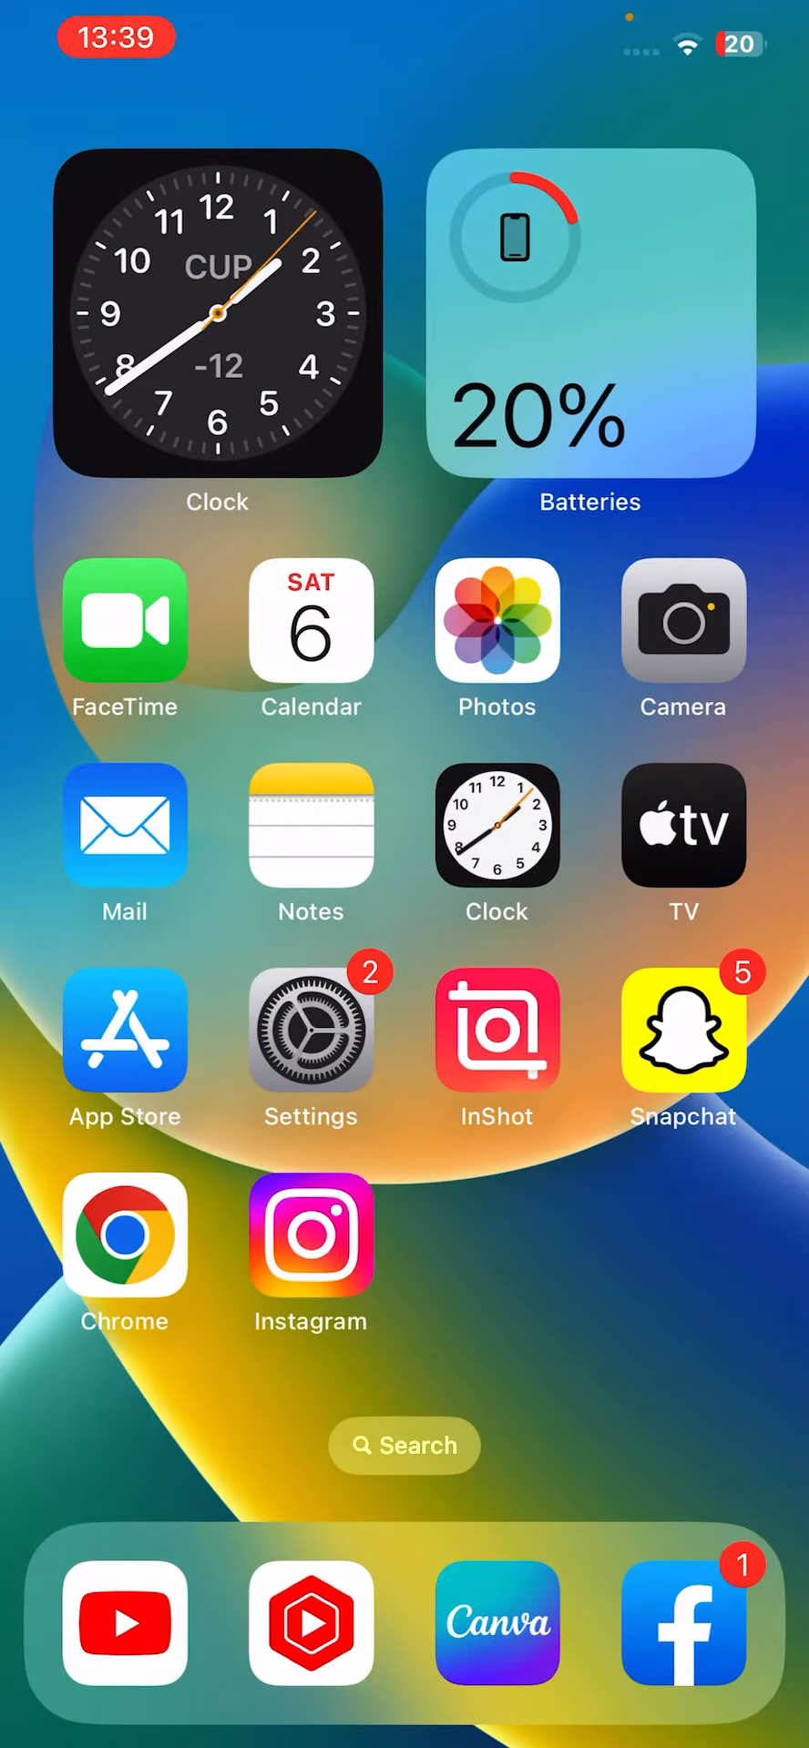
- Check the connected Wi-Fi network's details, then back out to the main Settings list
{"action": "left_click", "coordinate": [310, 1032]}
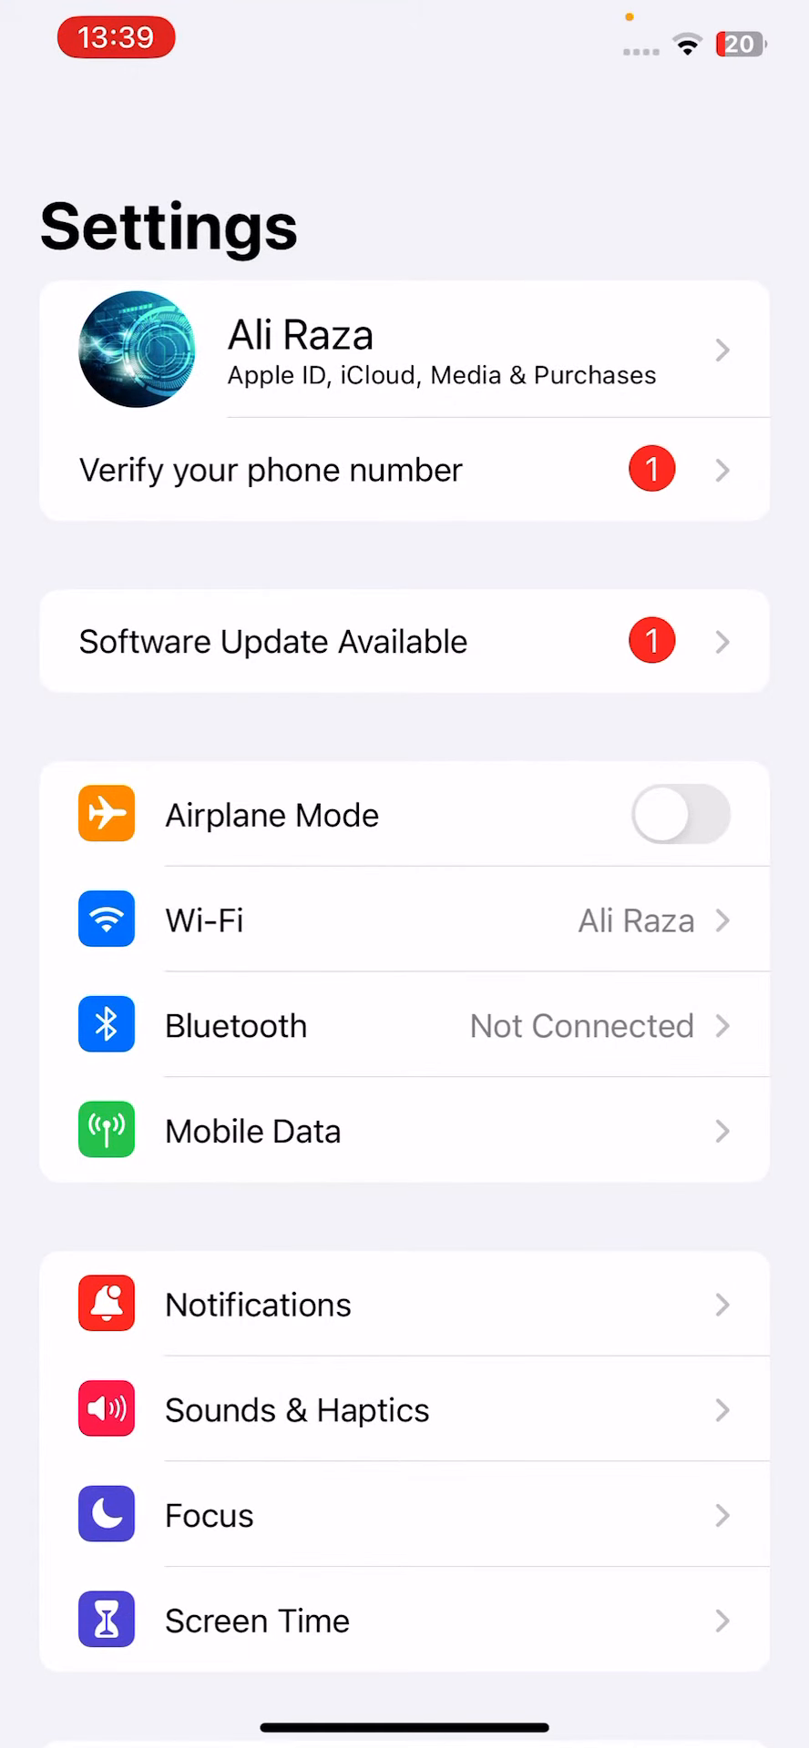
{"action": "left_click", "coordinate": [204, 918]}
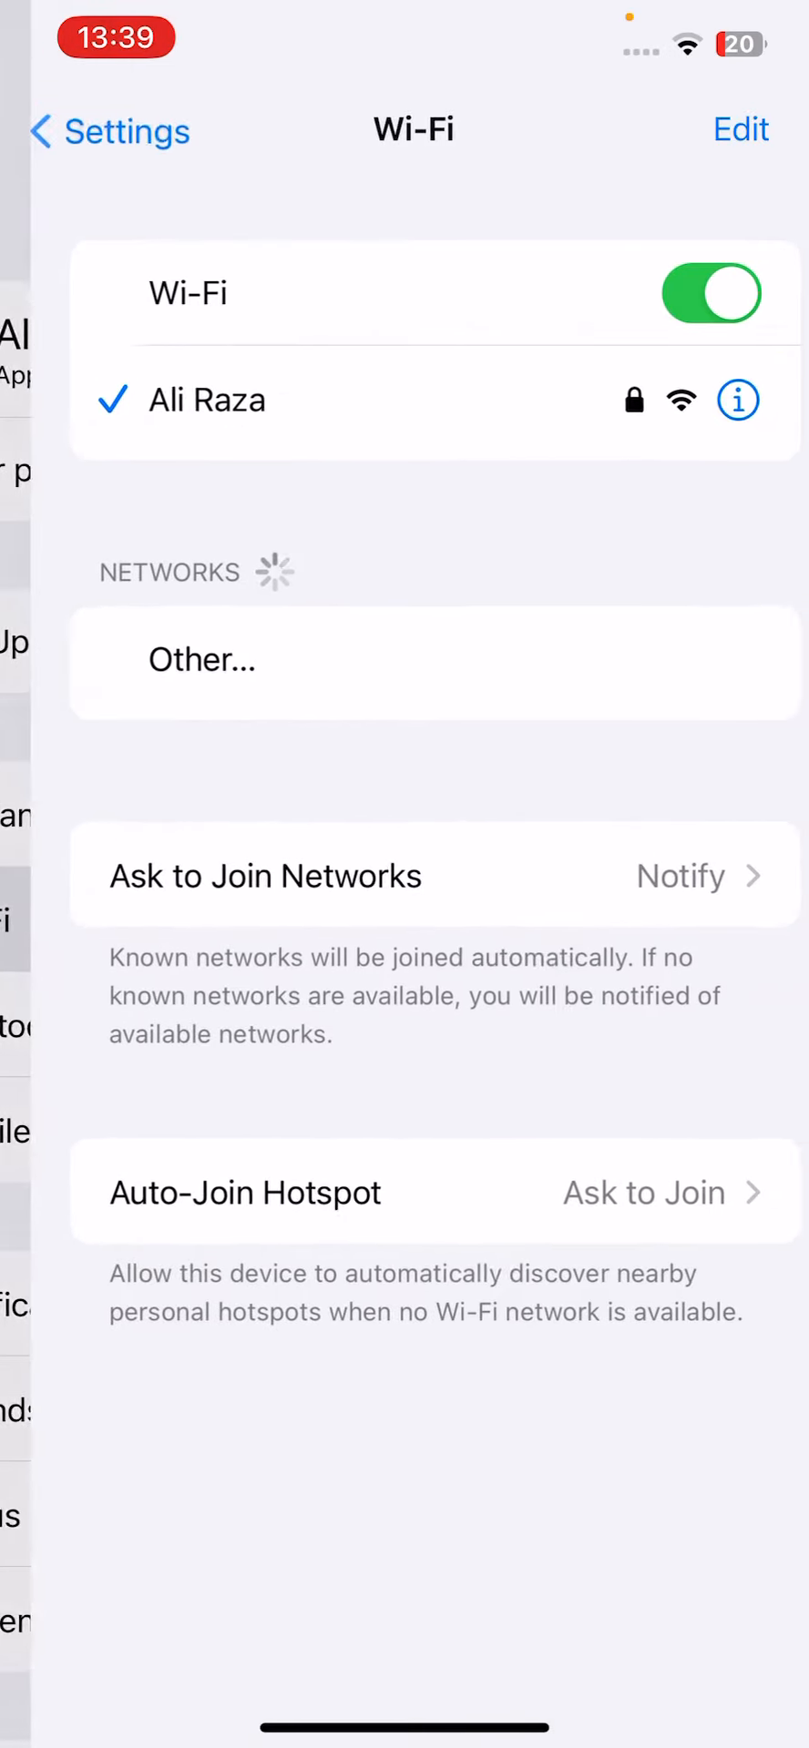
{"action": "left_click", "coordinate": [738, 399]}
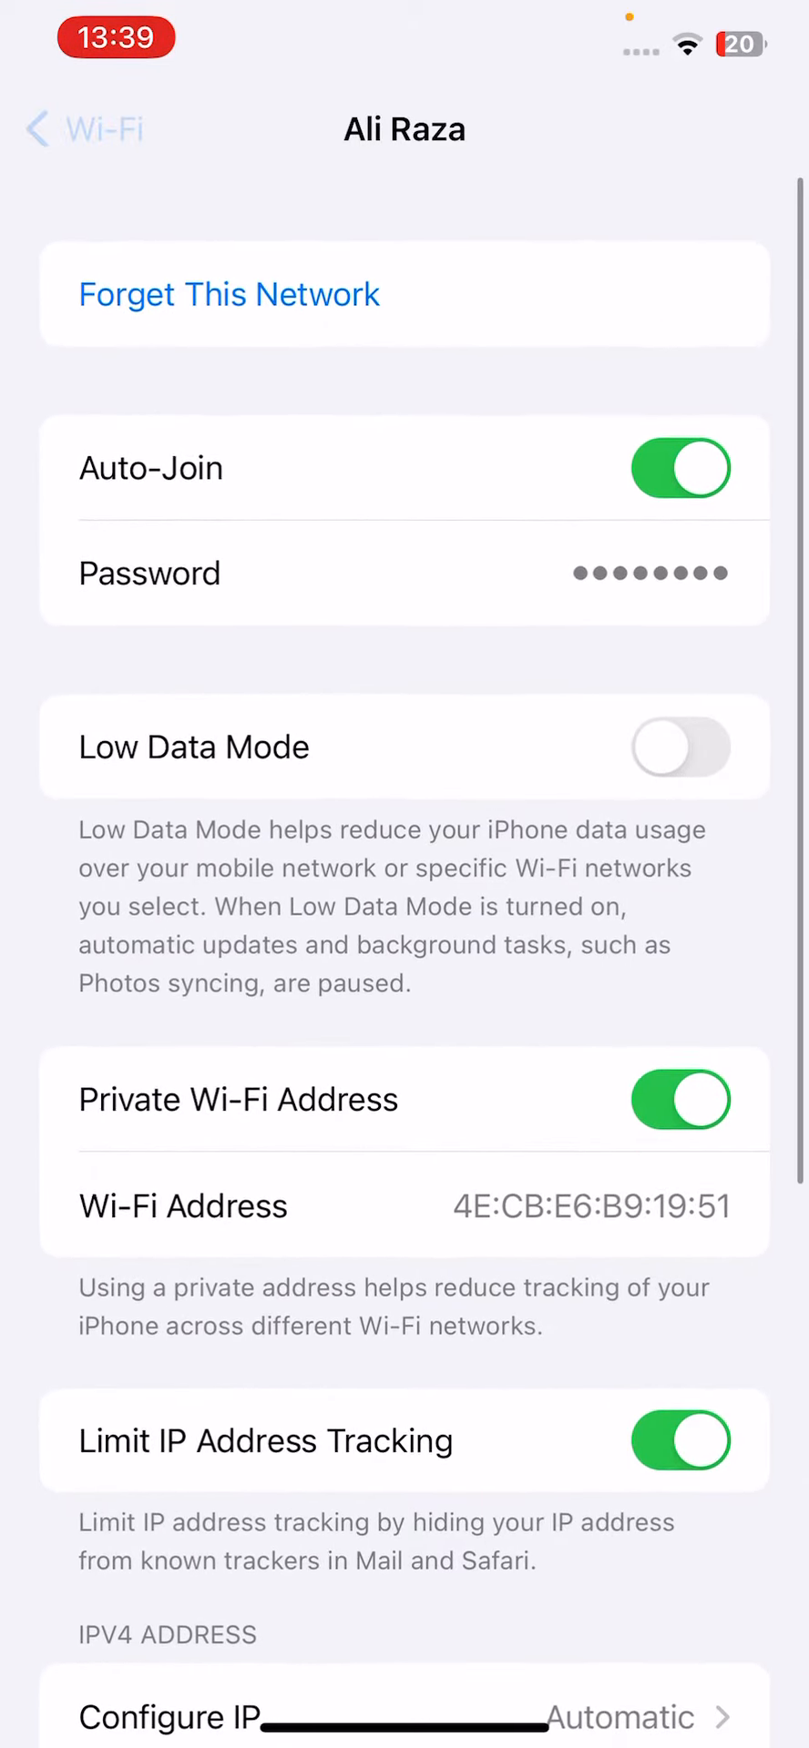
{"action": "left_click", "coordinate": [83, 130]}
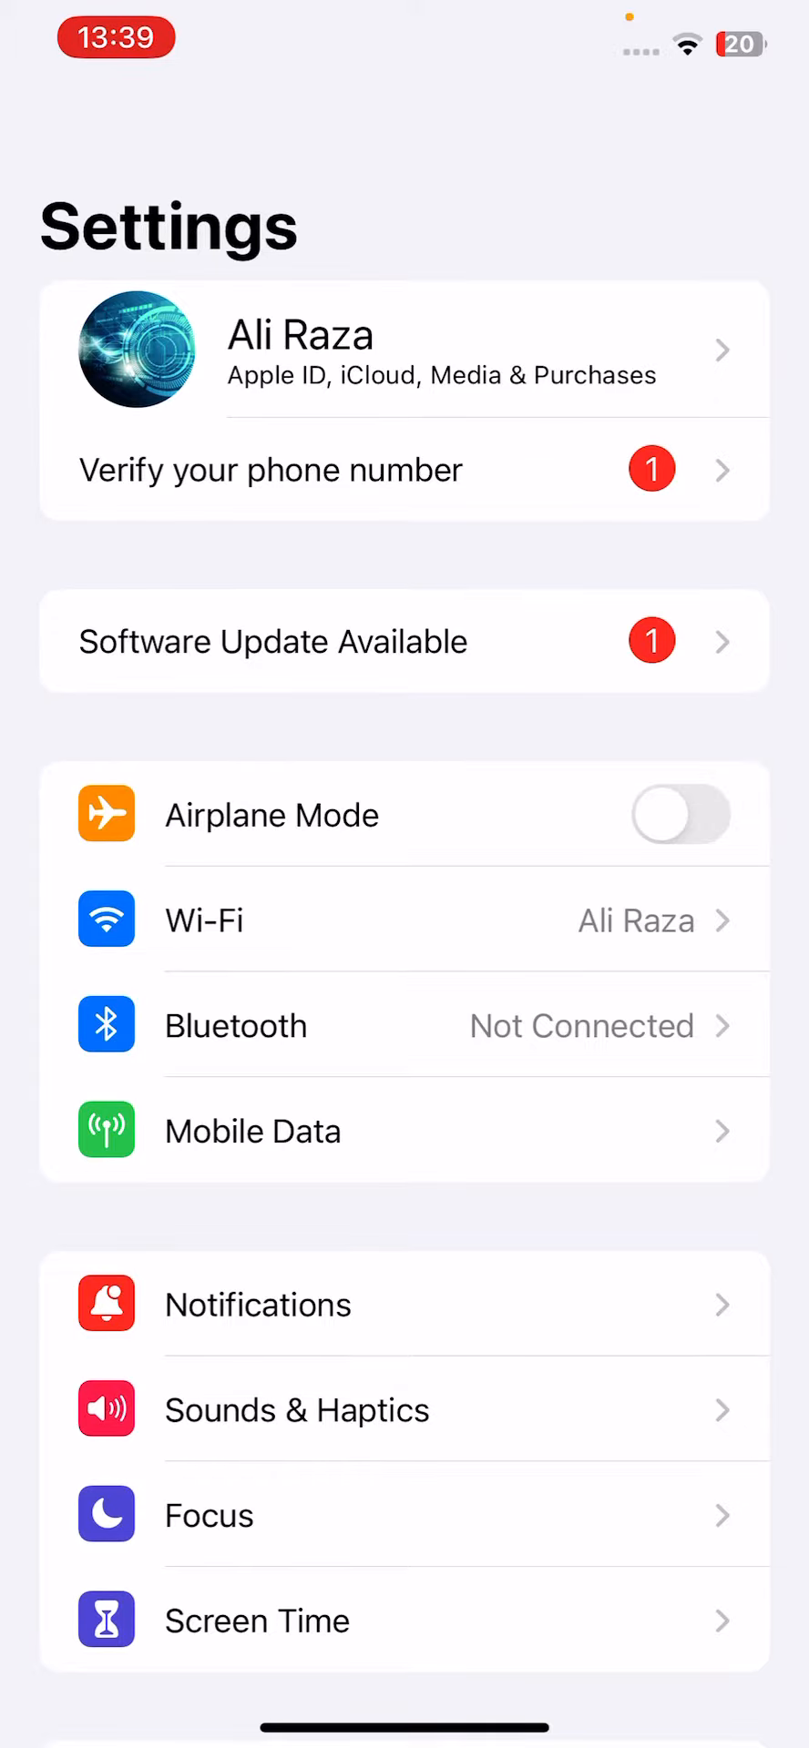
{"action": "left_click", "coordinate": [253, 1130]}
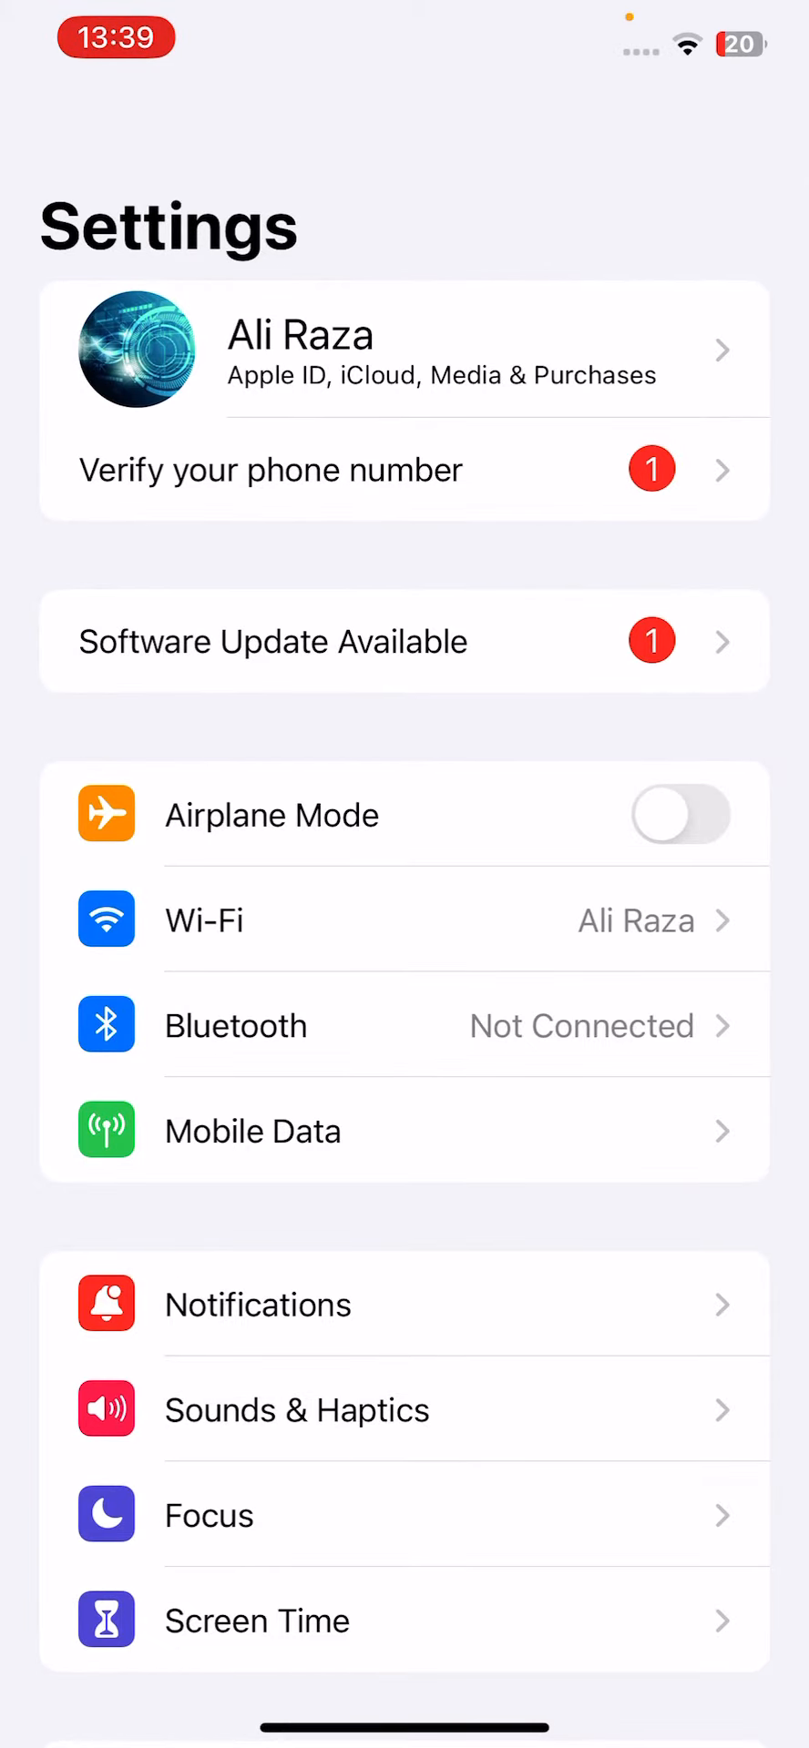
- Reach General > Transfer or Reset iPhone > Reset and bring up the Reset Network Settings prompt
{"action": "scroll", "scroll_direction": "down", "scroll_amount": 3}
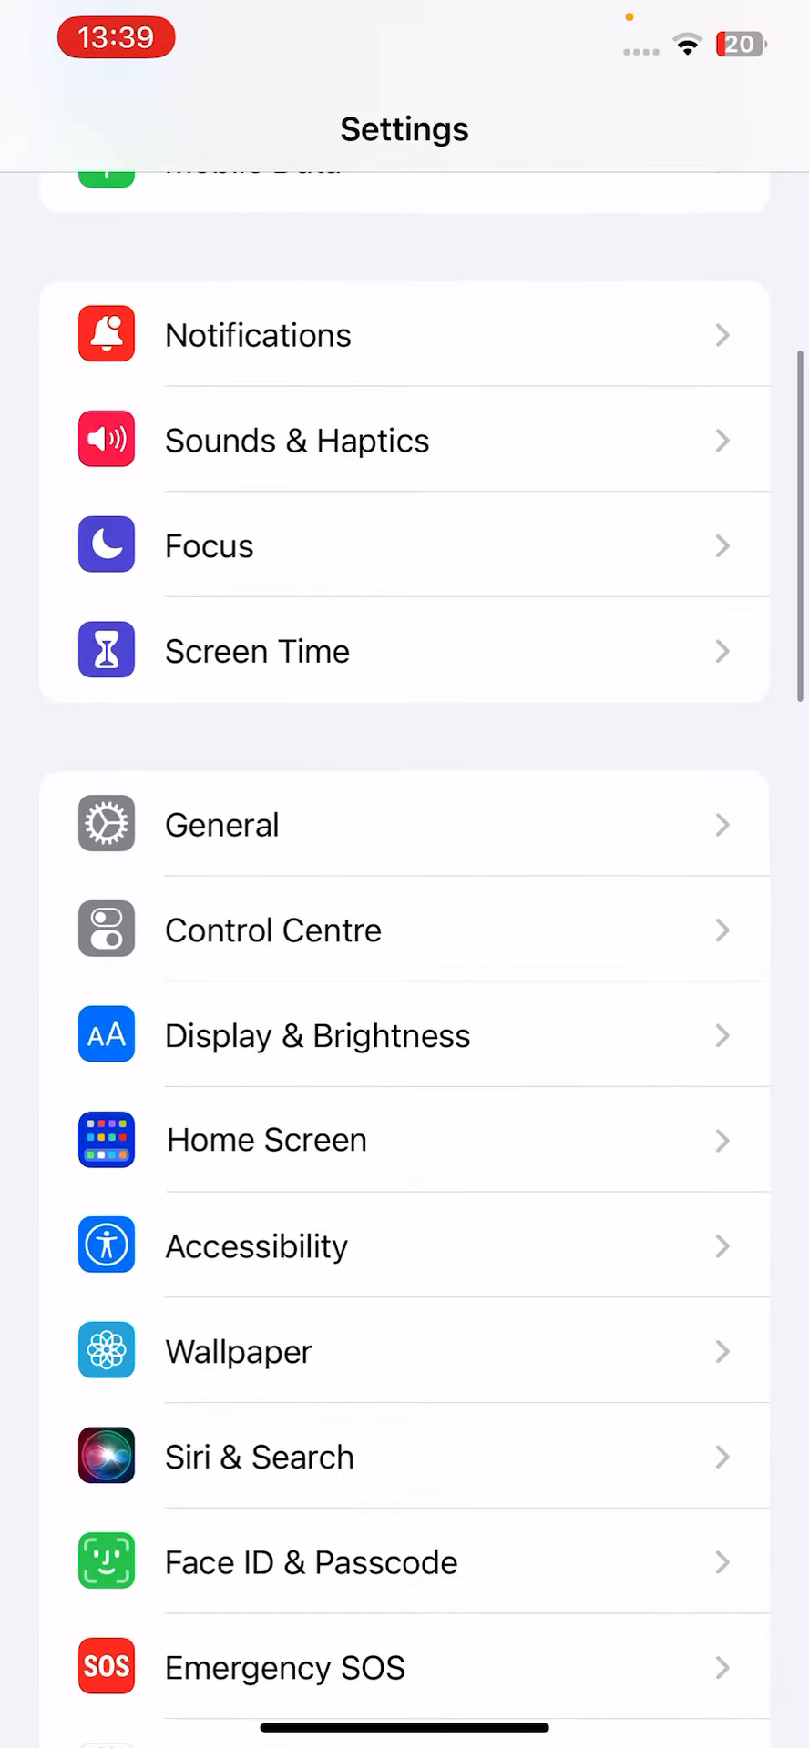
{"action": "scroll", "scroll_direction": "down", "scroll_amount": 3}
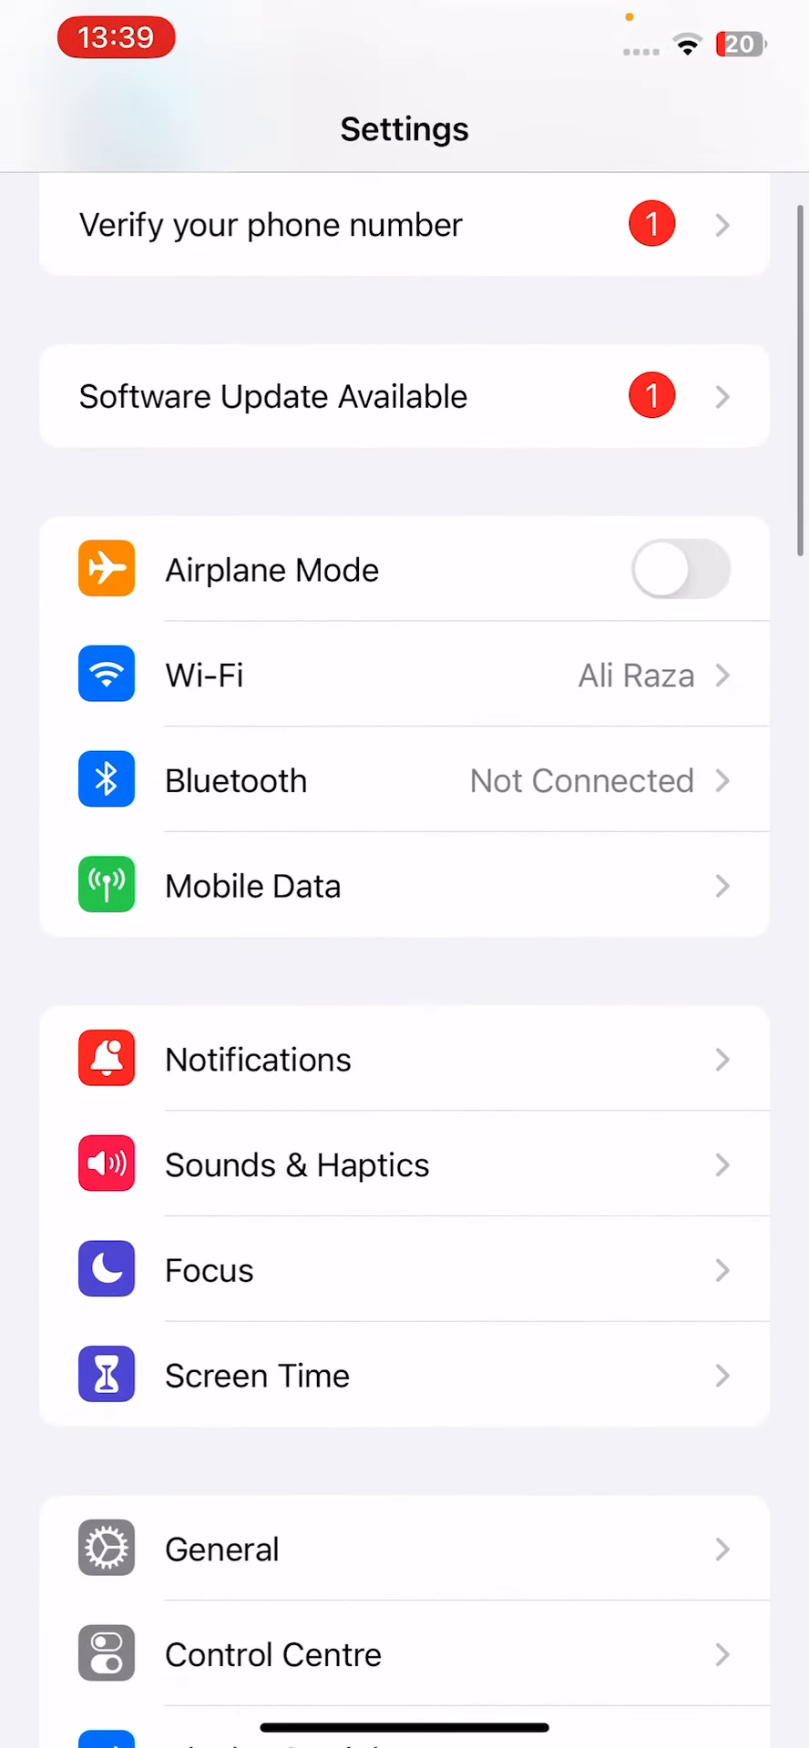
{"action": "left_click", "coordinate": [221, 1549]}
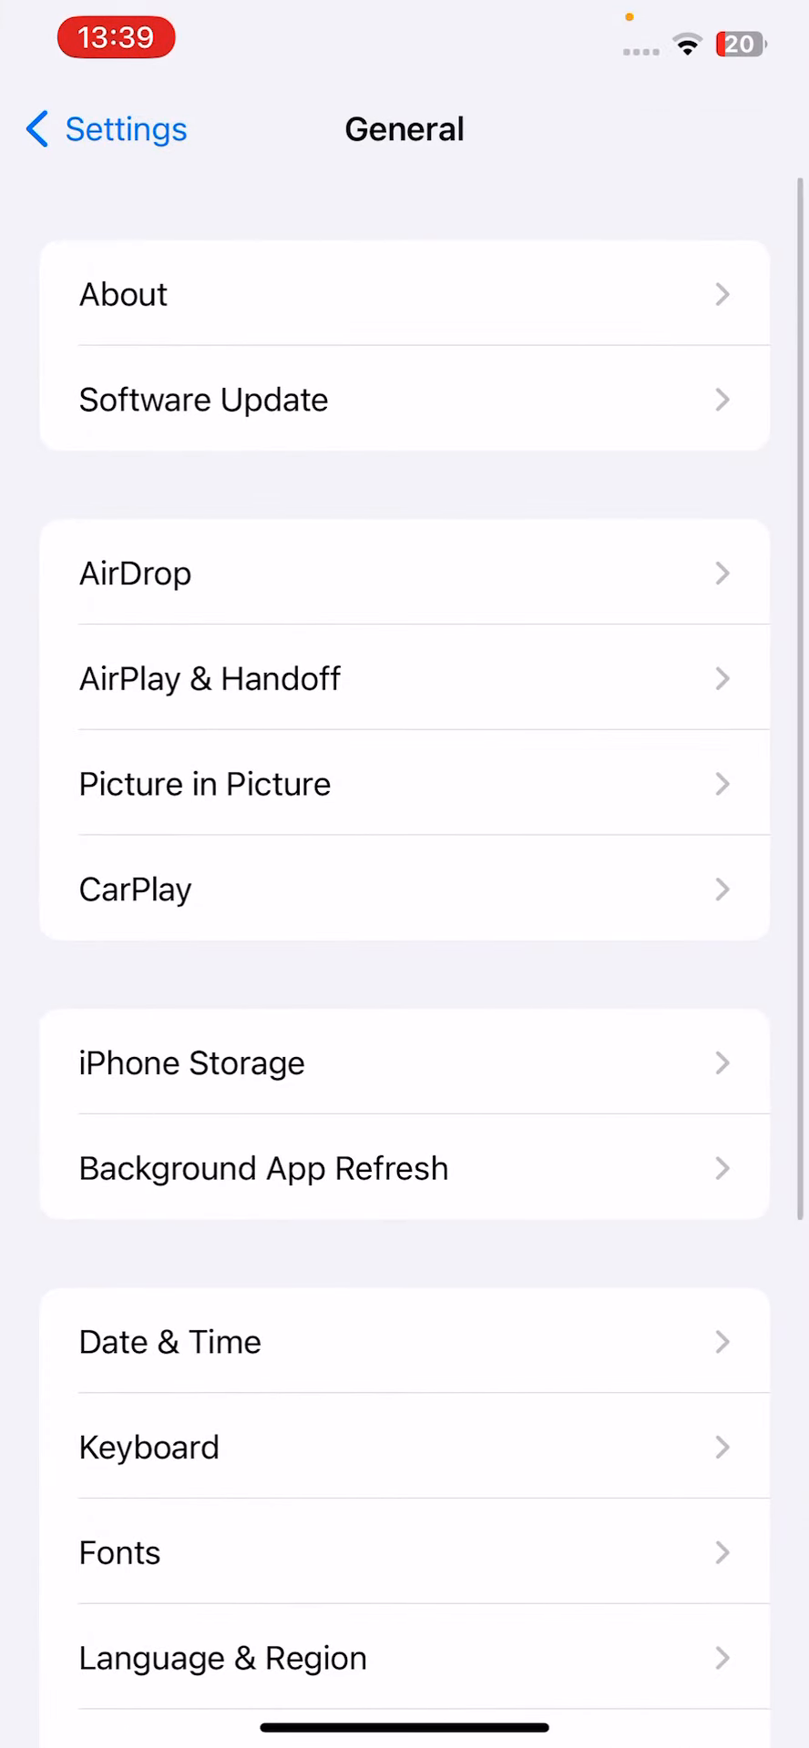
{"action": "scroll", "scroll_direction": "down", "scroll_amount": 3}
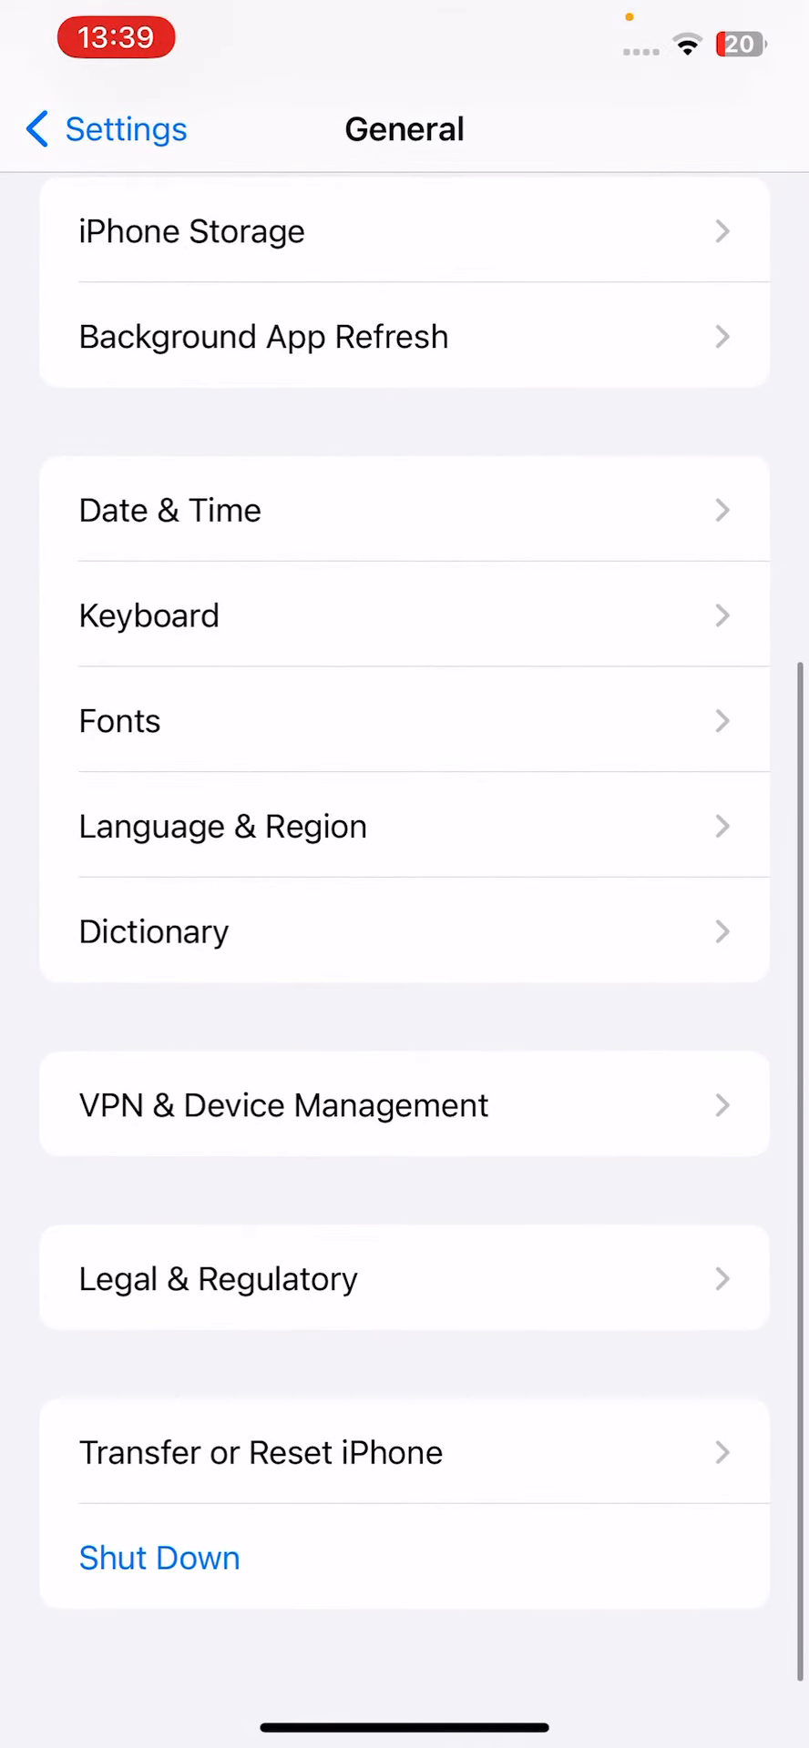
{"action": "left_click", "coordinate": [262, 1451]}
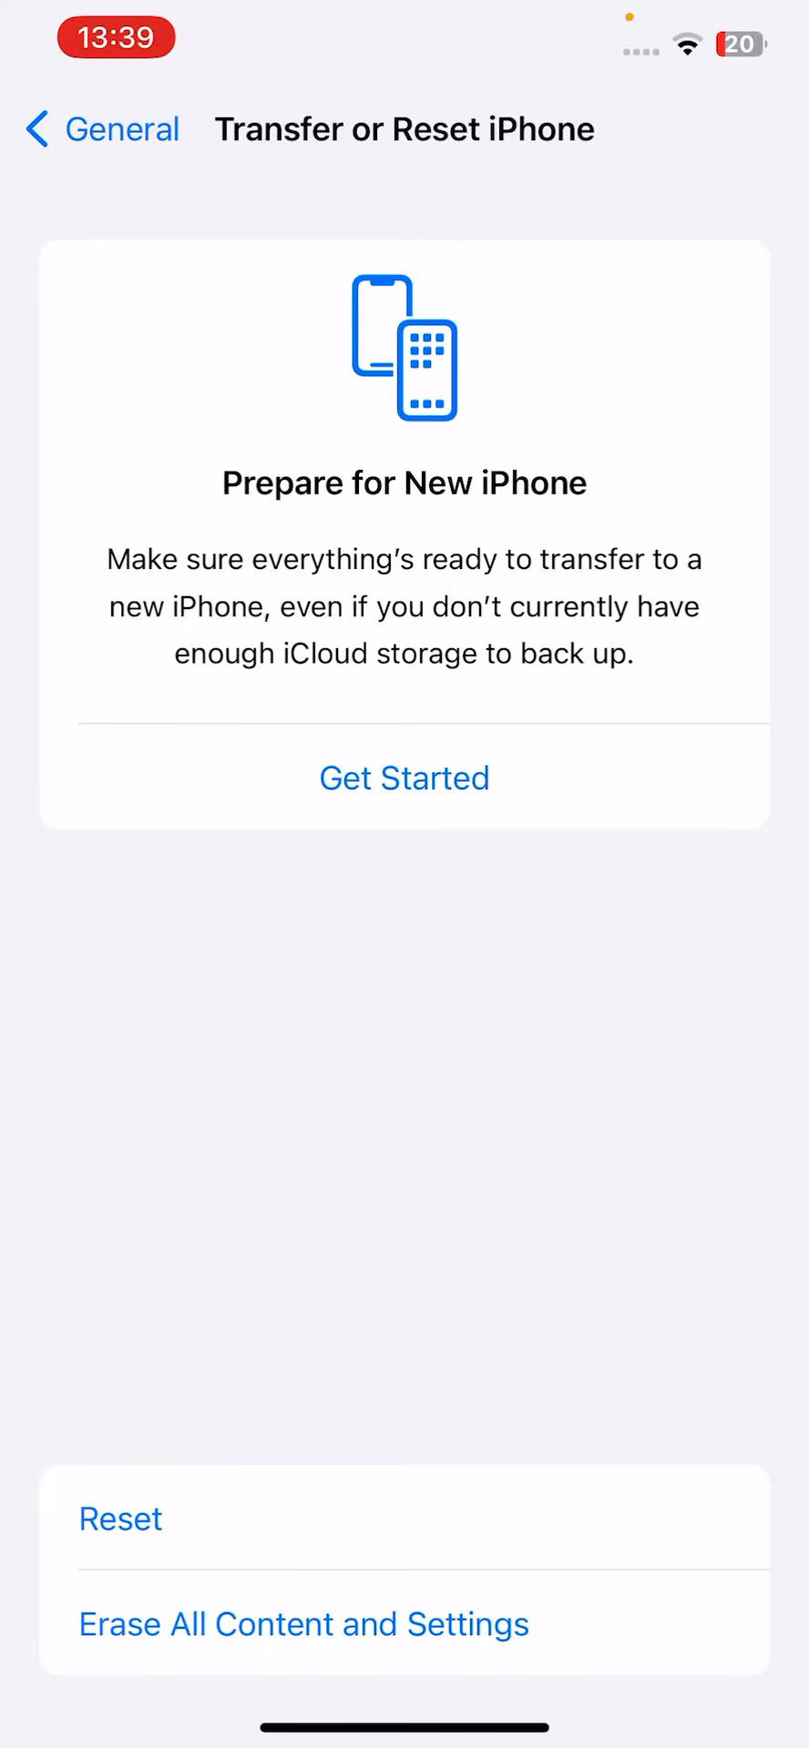
{"action": "left_click", "coordinate": [120, 1519]}
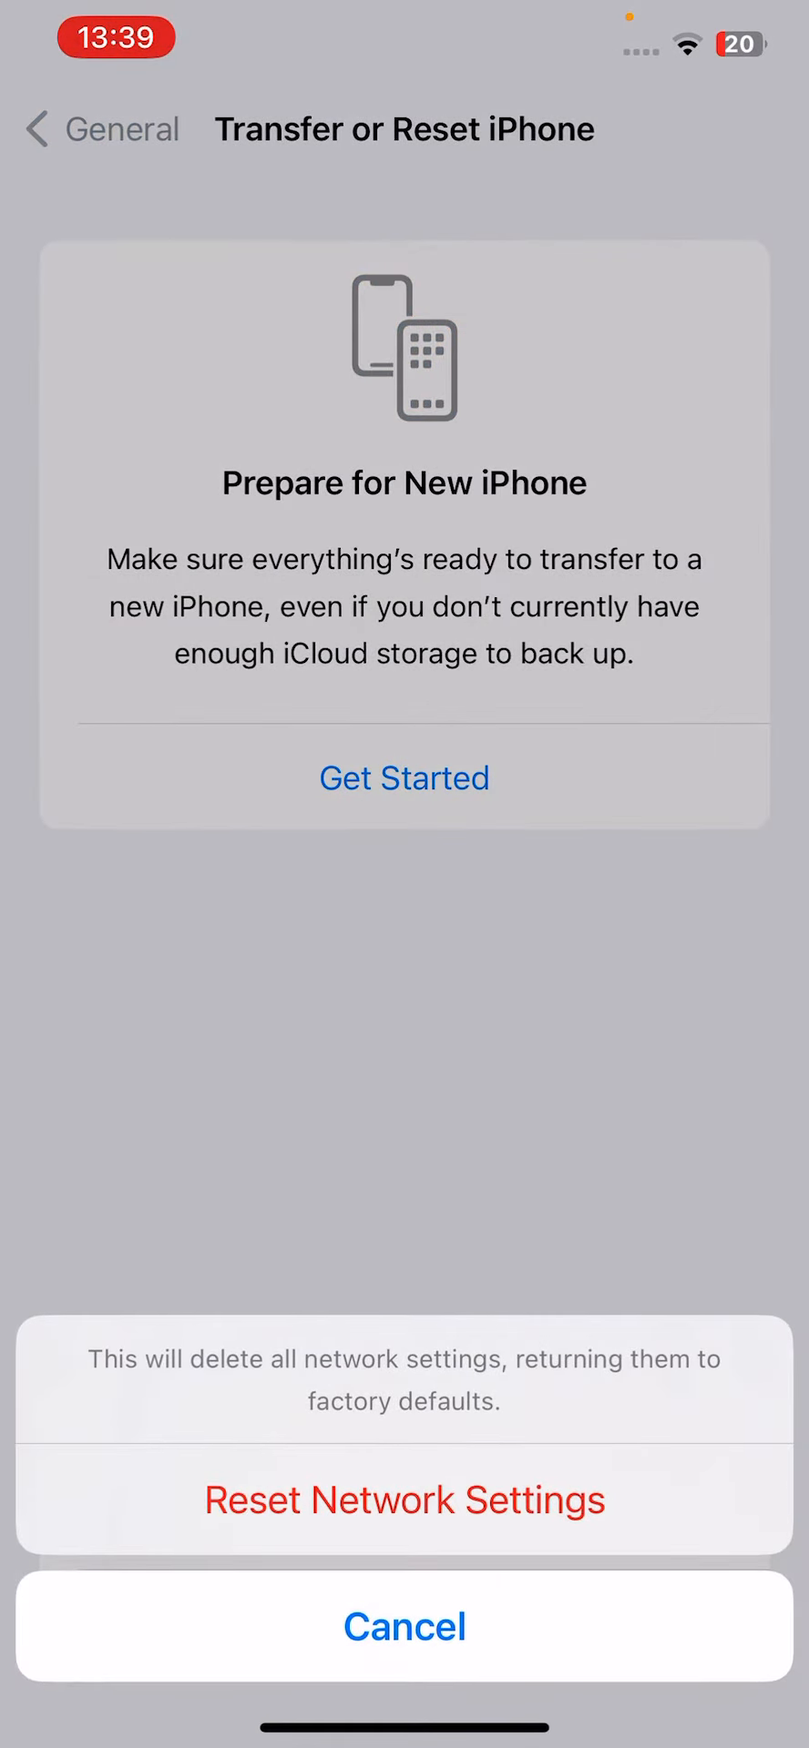
{"action": "left_click", "coordinate": [404, 1625]}
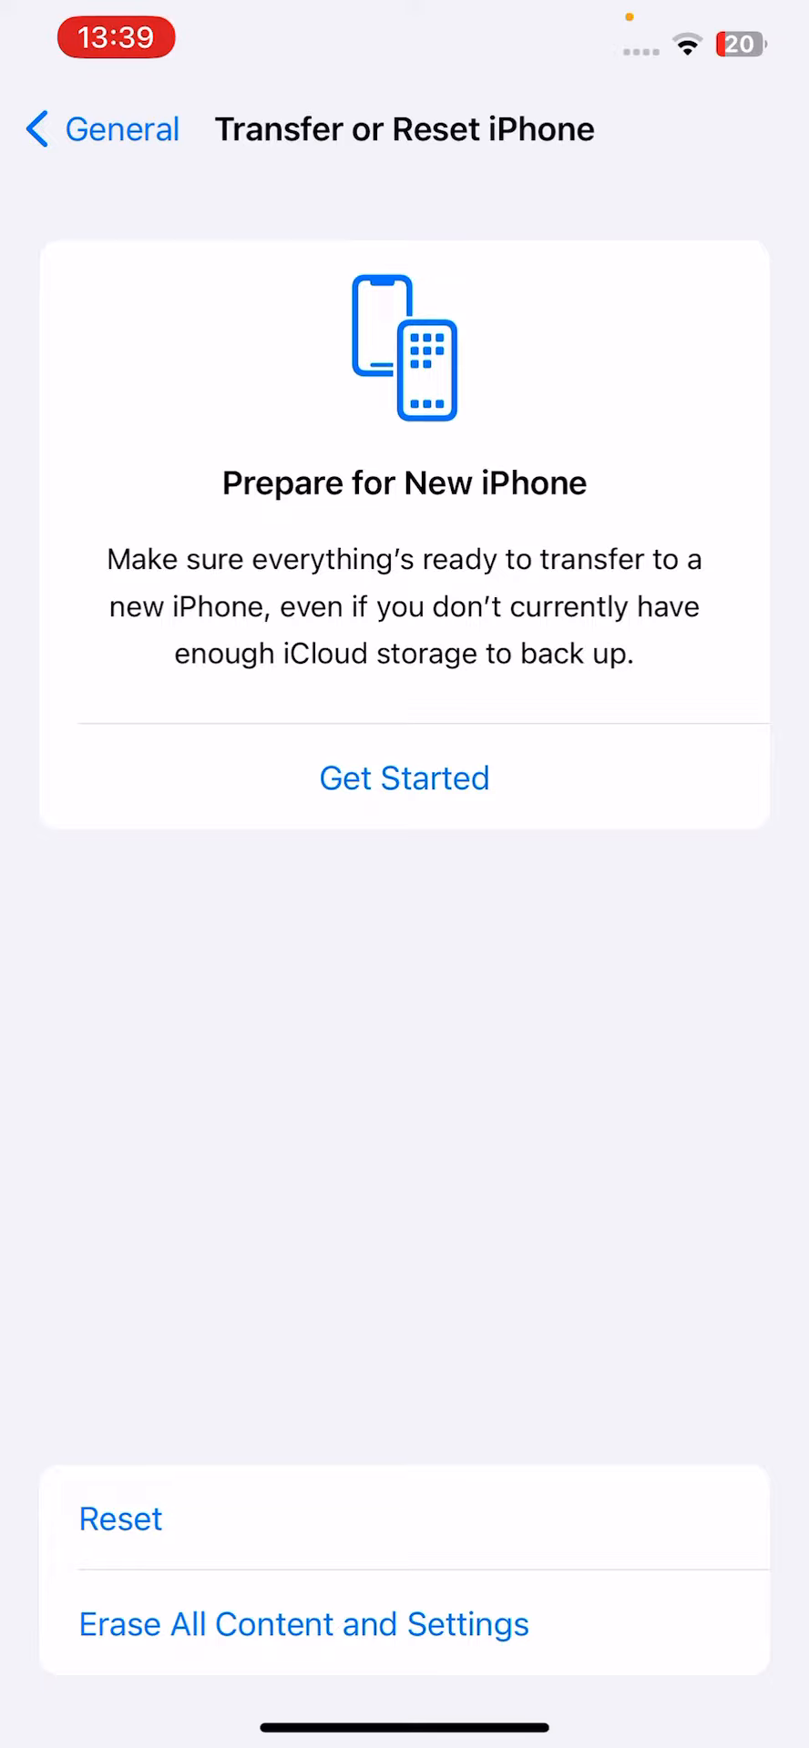
- Dismiss the reset prompt and leave Settings for the first Home Screen page
{"action": "left_click", "coordinate": [120, 1517]}
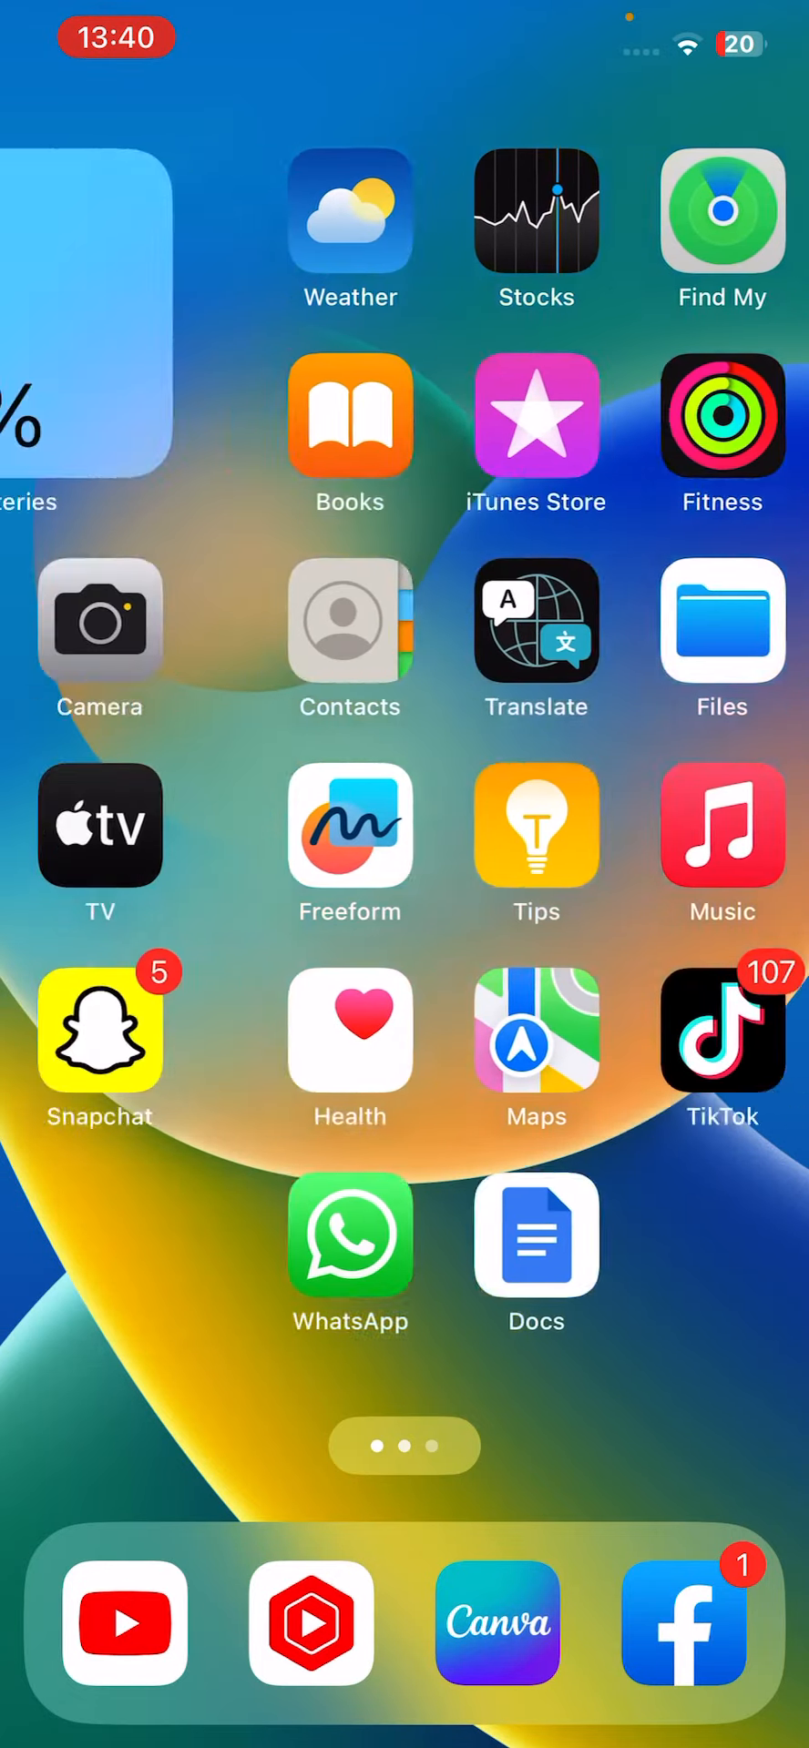
{"action": "scroll", "scroll_direction": "right", "scroll_amount": 3}
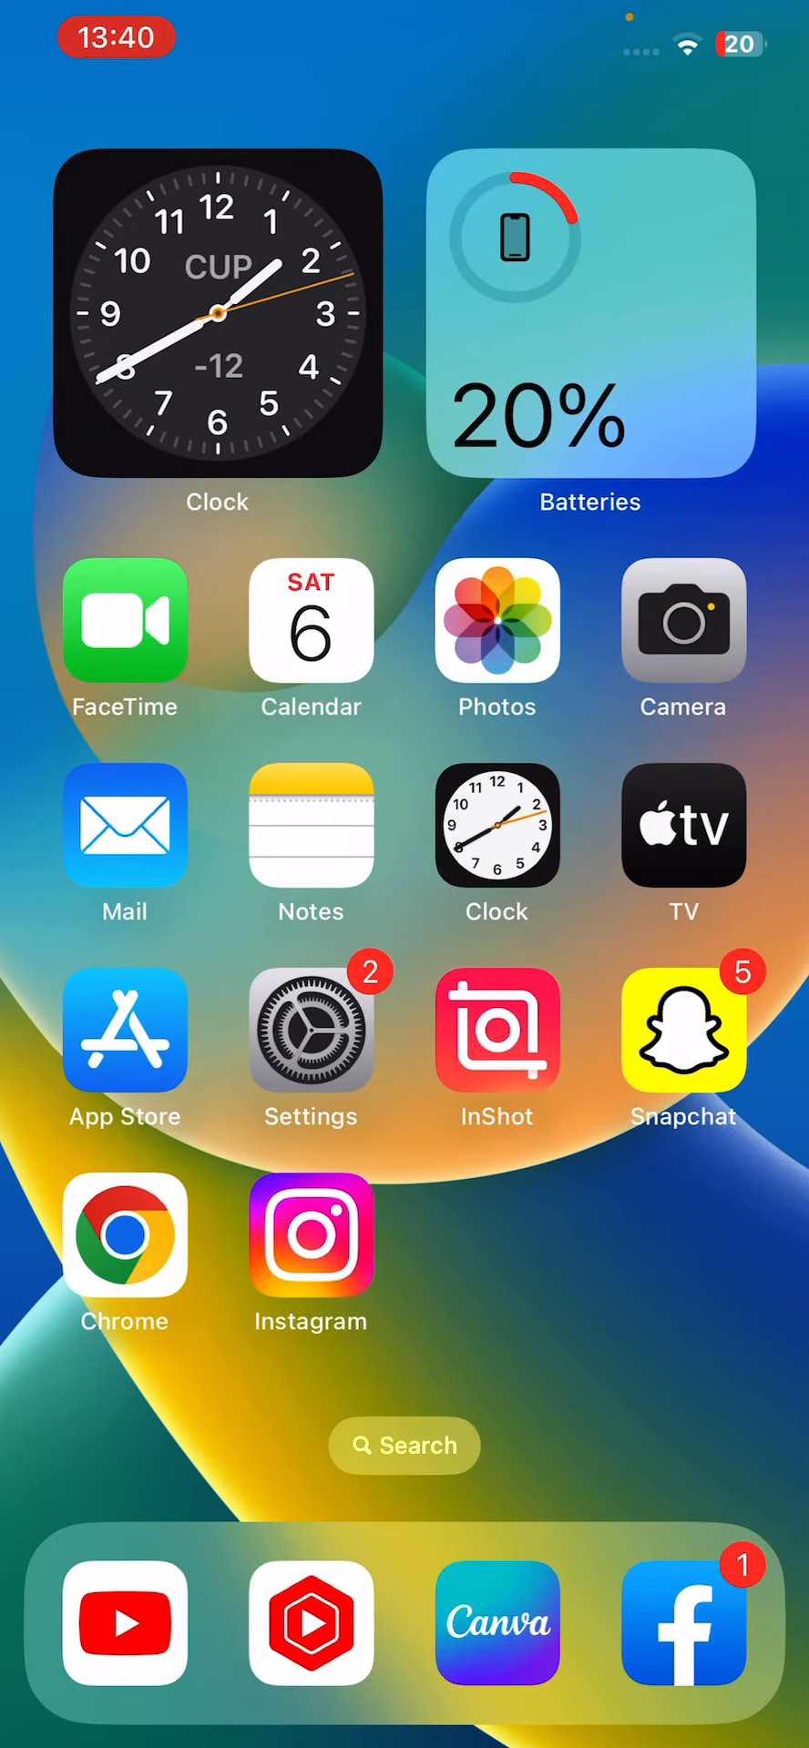